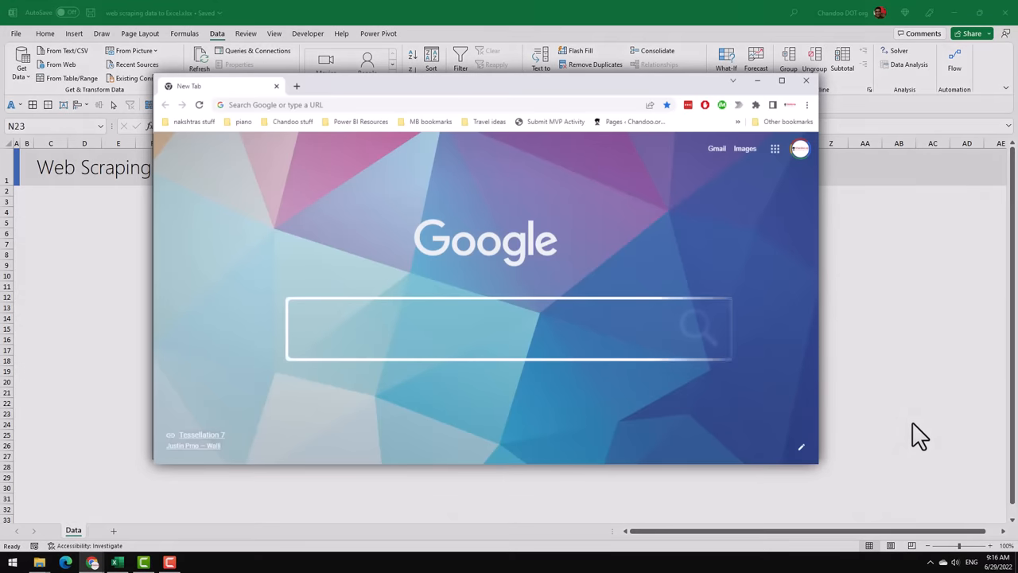
# Search Google for 'Population by US State' and reach the Wikipedia rankings table.
pyautogui.write('Population by US State')
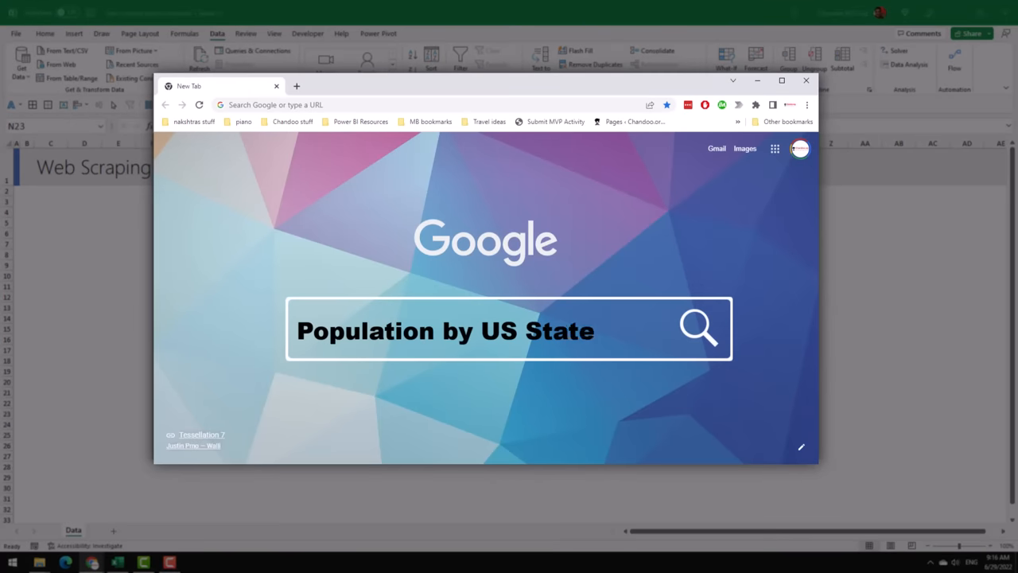
pyautogui.click(698, 328)
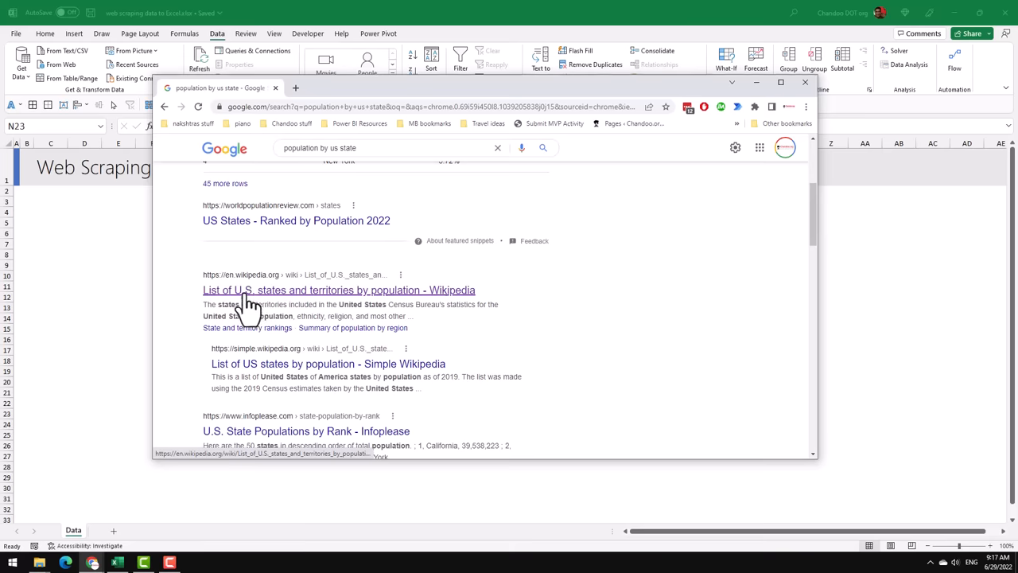
pyautogui.click(337, 289)
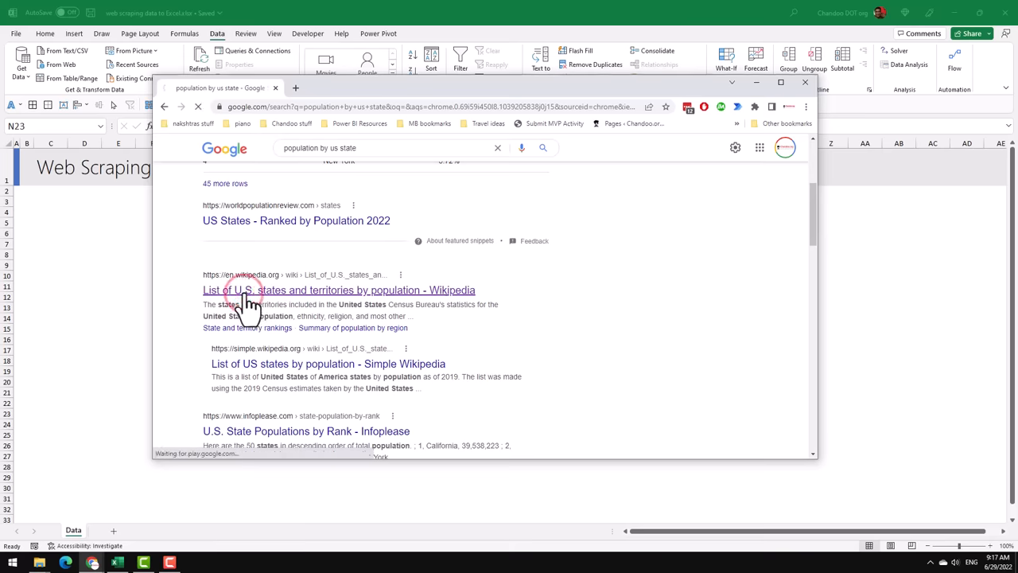
pyautogui.click(339, 289)
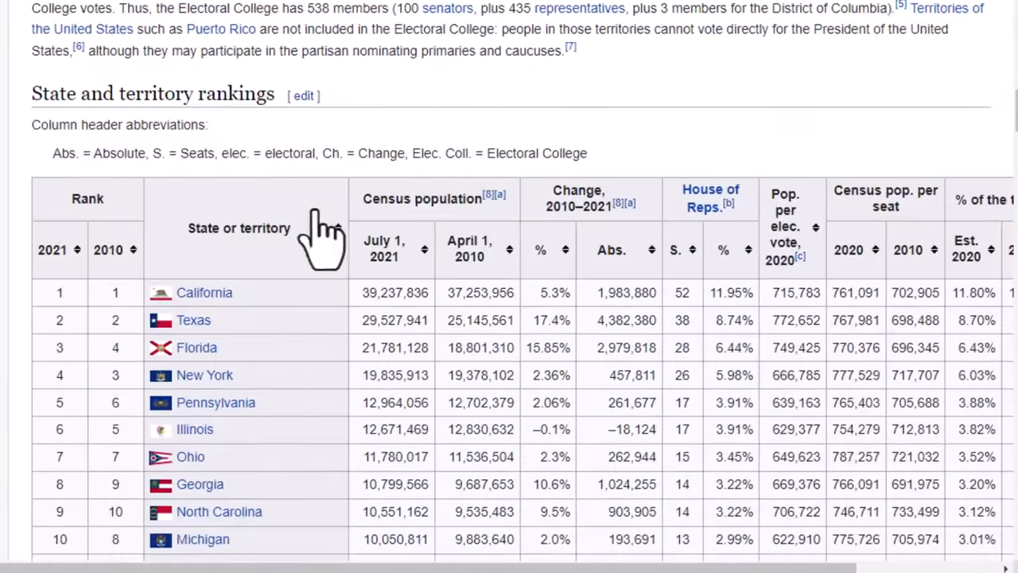
pyautogui.scroll(-3)
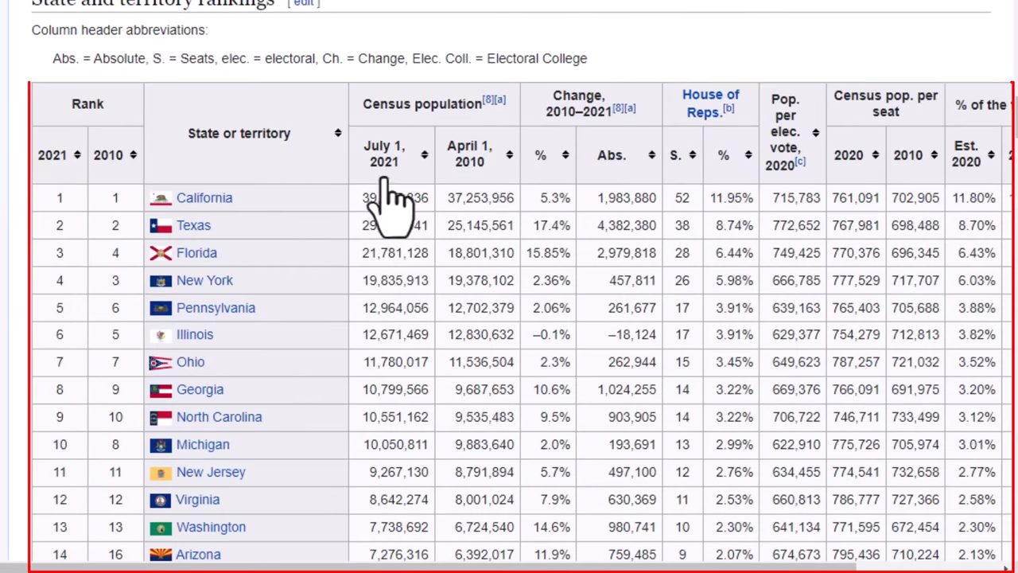
pyautogui.moveTo(390, 119)
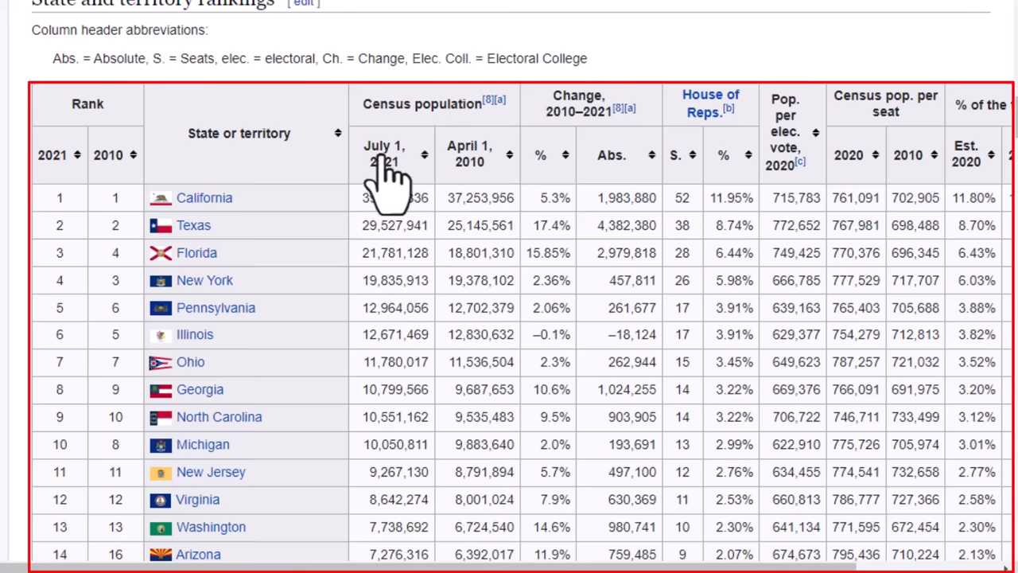
pyautogui.moveTo(414, 197)
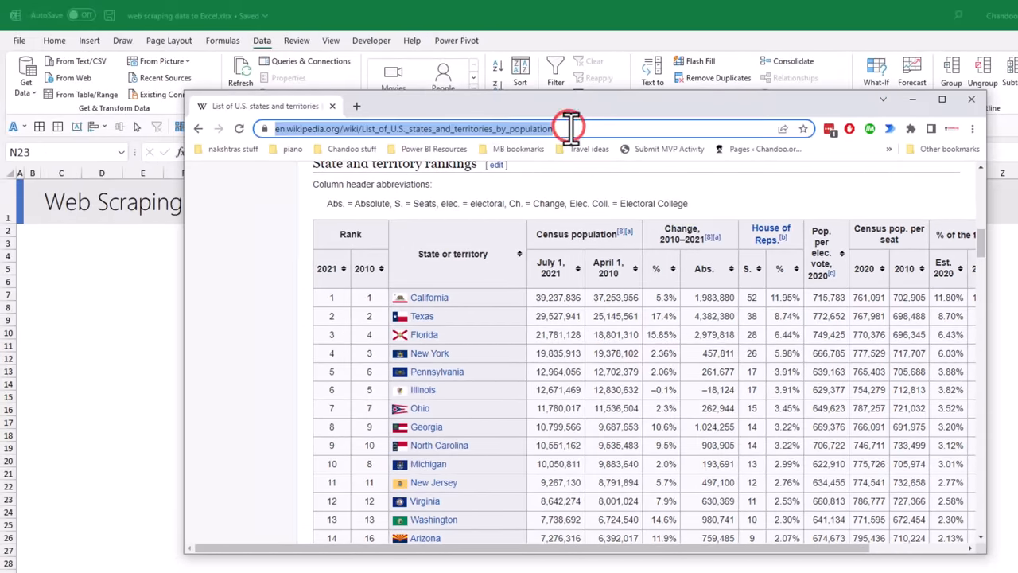
# Start a From Web import using the Wikipedia states-by-population URL.
pyautogui.click(970, 99)
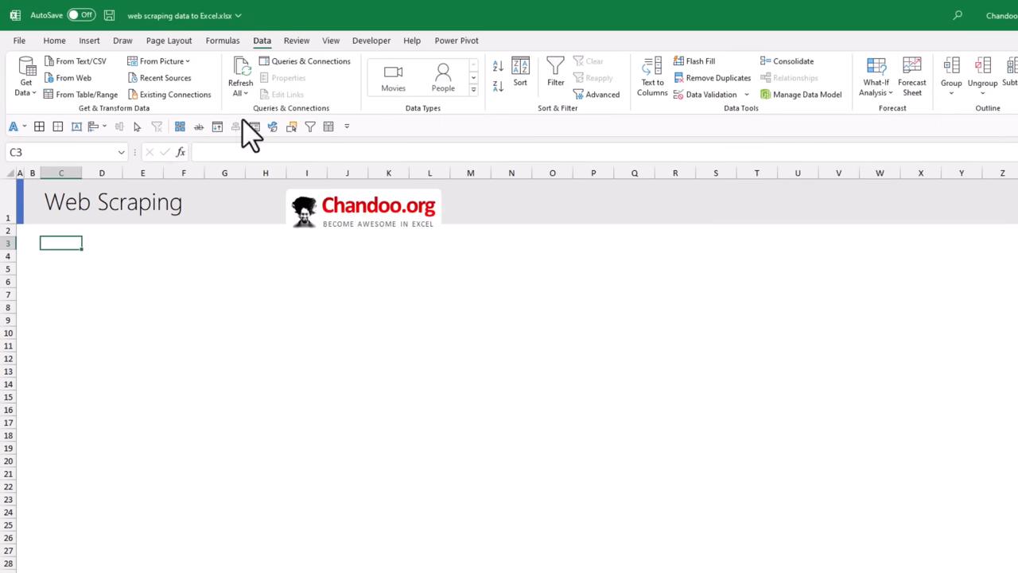
pyautogui.moveTo(262, 60)
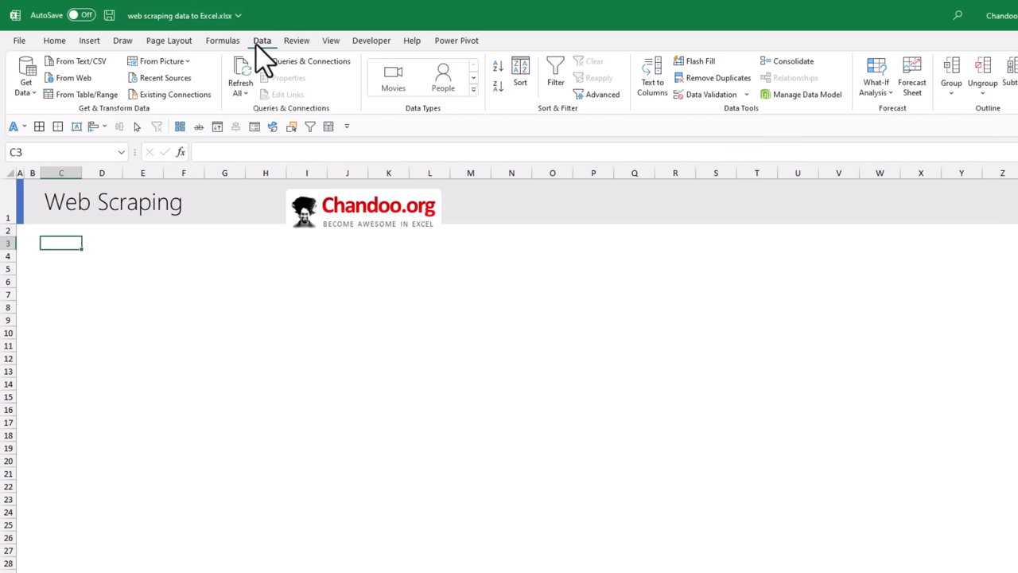
pyautogui.moveTo(25, 76)
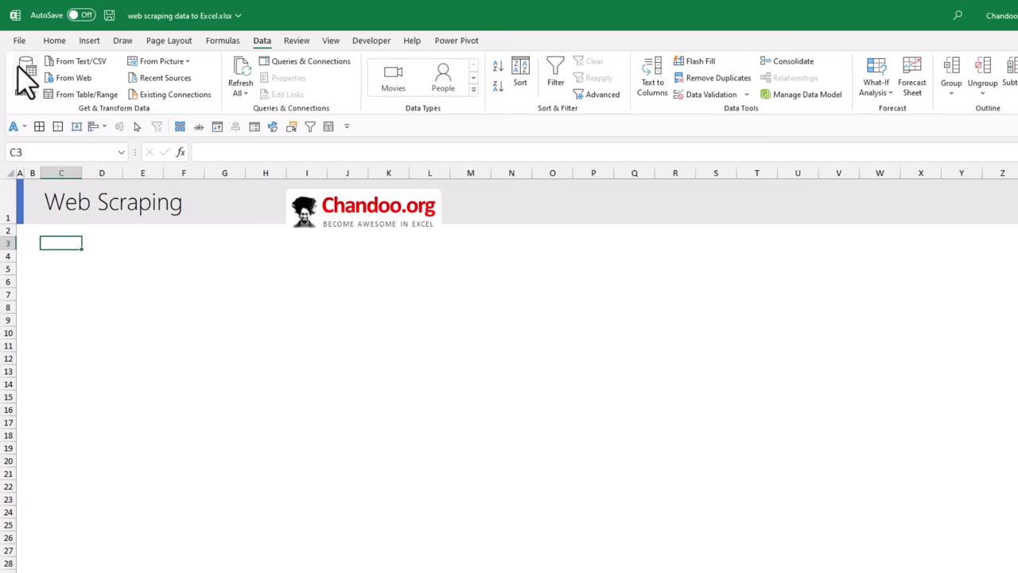
pyautogui.moveTo(110, 124)
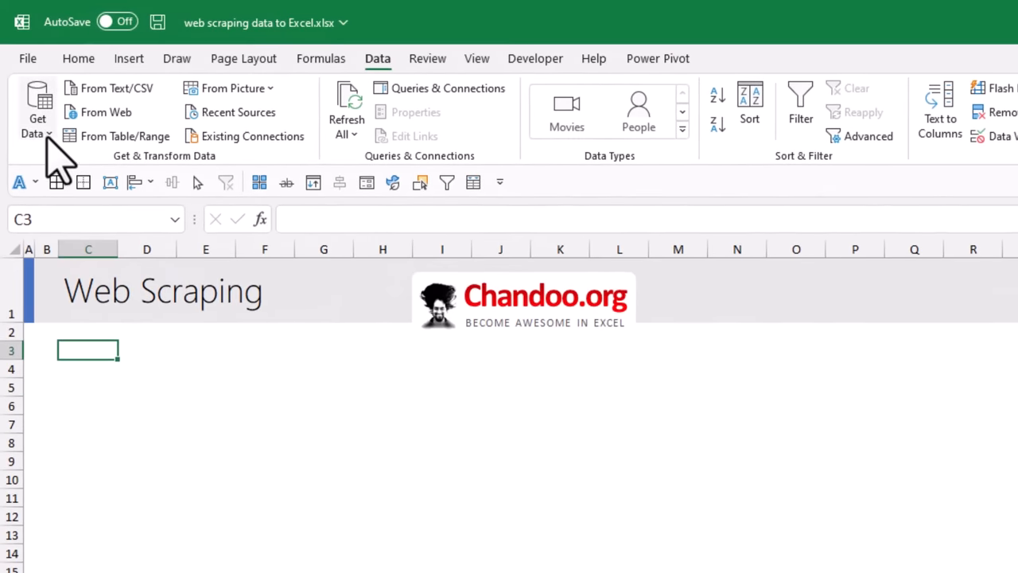
pyautogui.moveTo(108, 111)
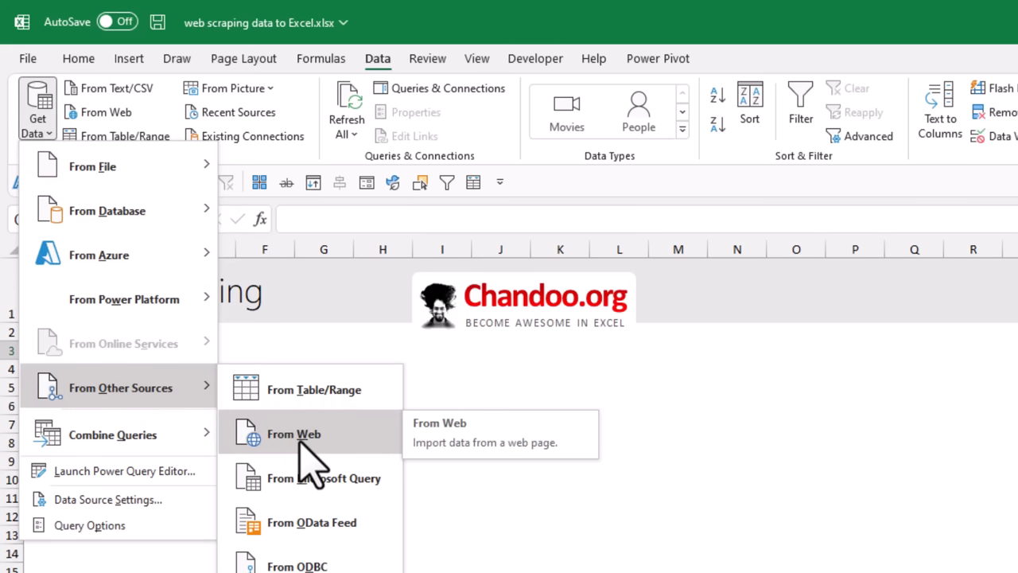
pyautogui.click(299, 433)
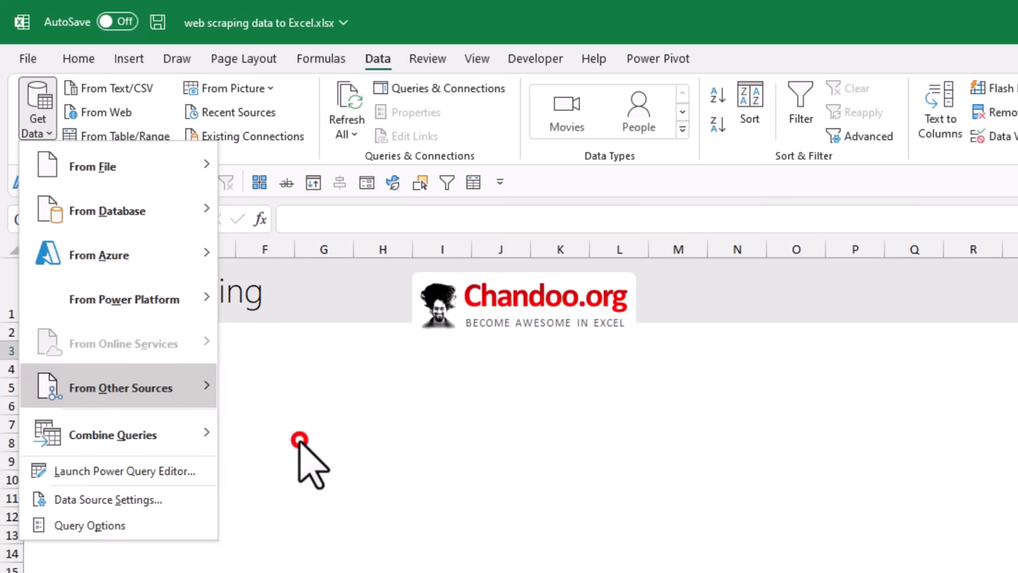
pyautogui.click(107, 111)
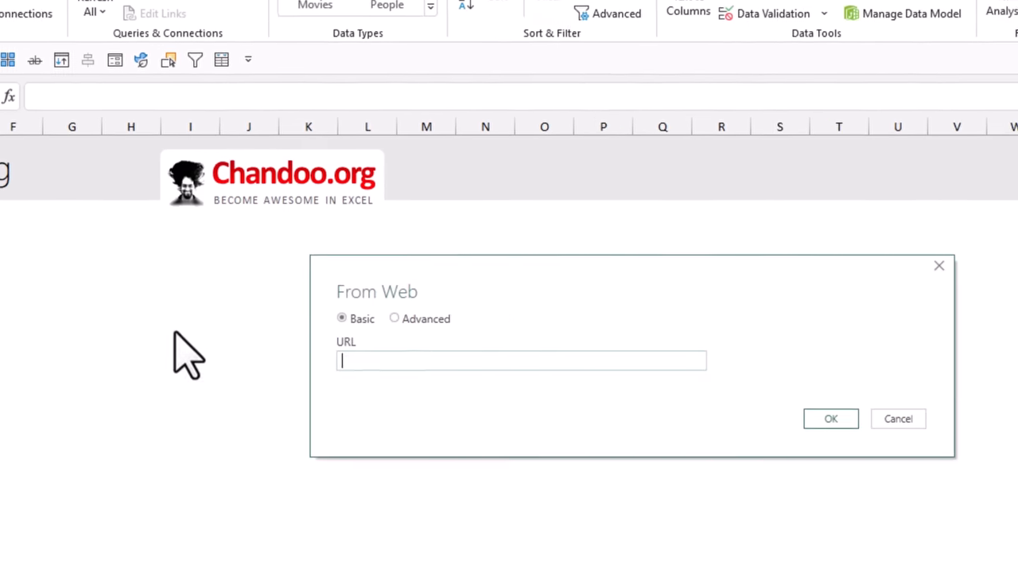
pyautogui.write('https://en.wikipedia.org/wiki/List_of_U.S._states_and_territories_by_population')
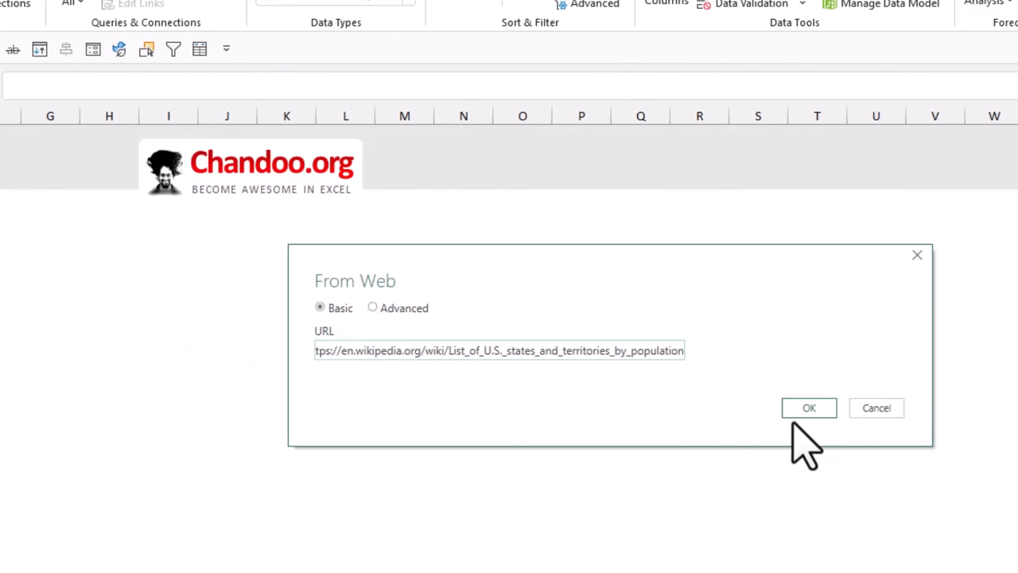
pyautogui.click(808, 408)
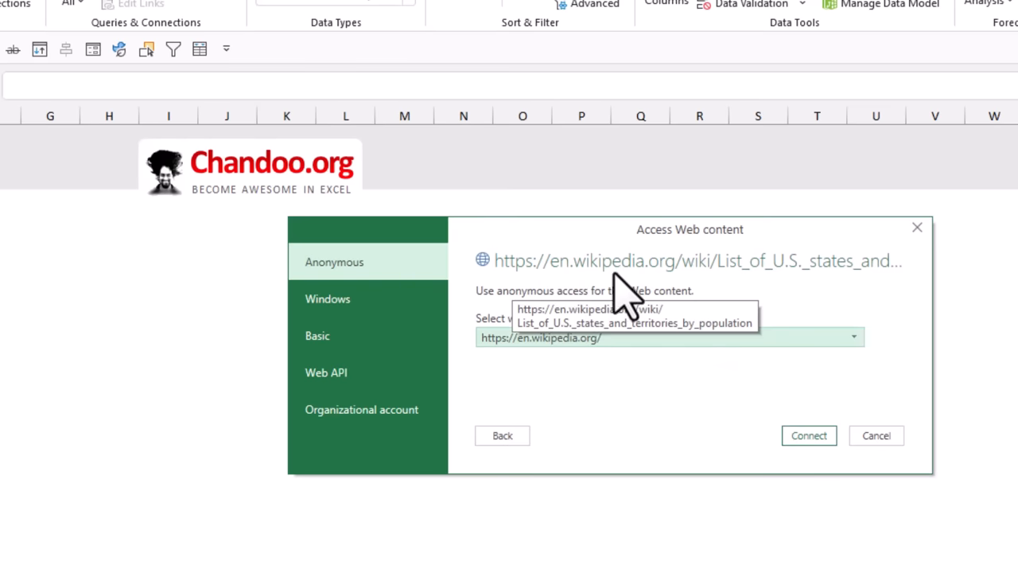
pyautogui.moveTo(811, 267)
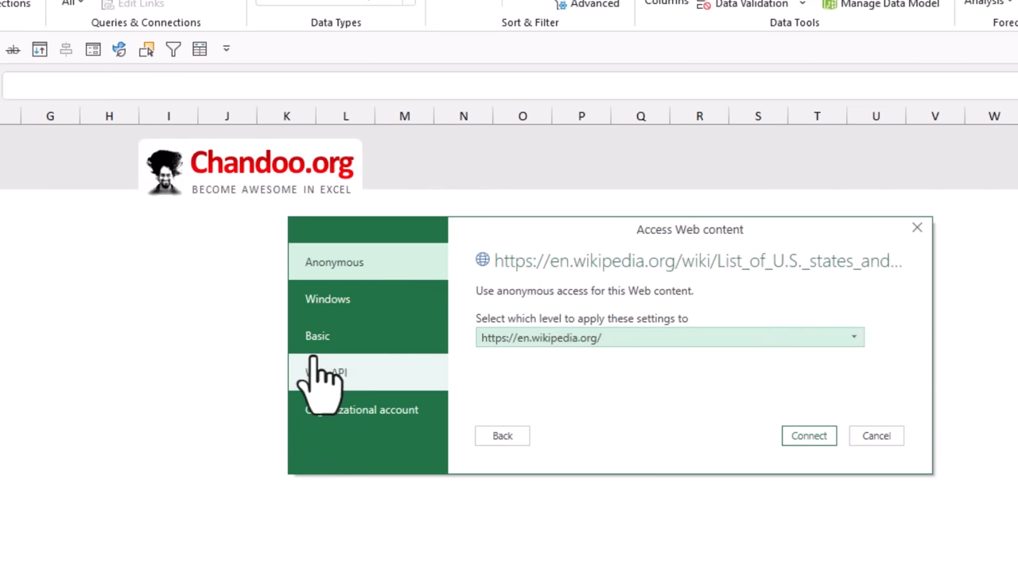
pyautogui.moveTo(819, 326)
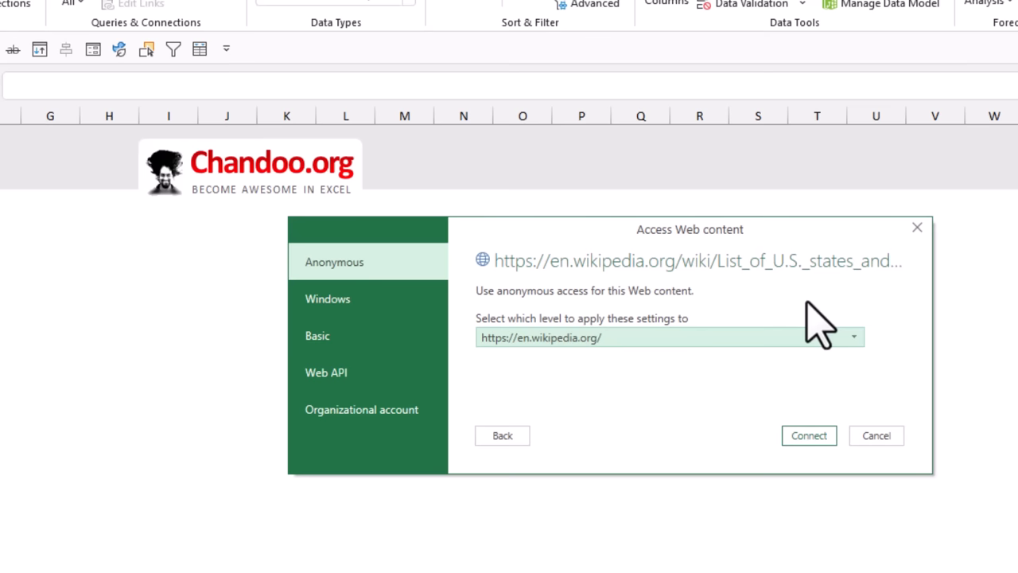
pyautogui.moveTo(390, 267)
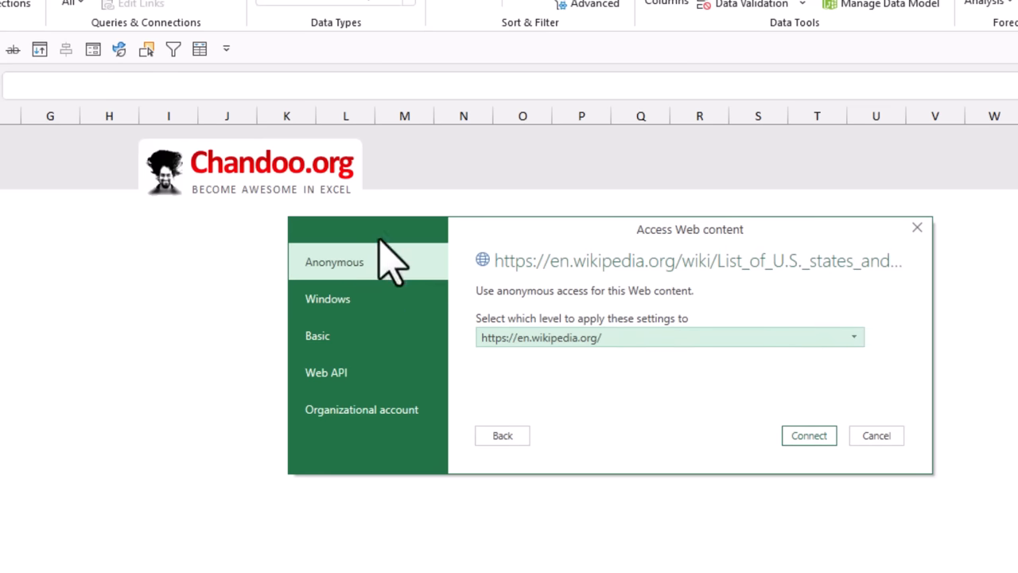
pyautogui.moveTo(571, 401)
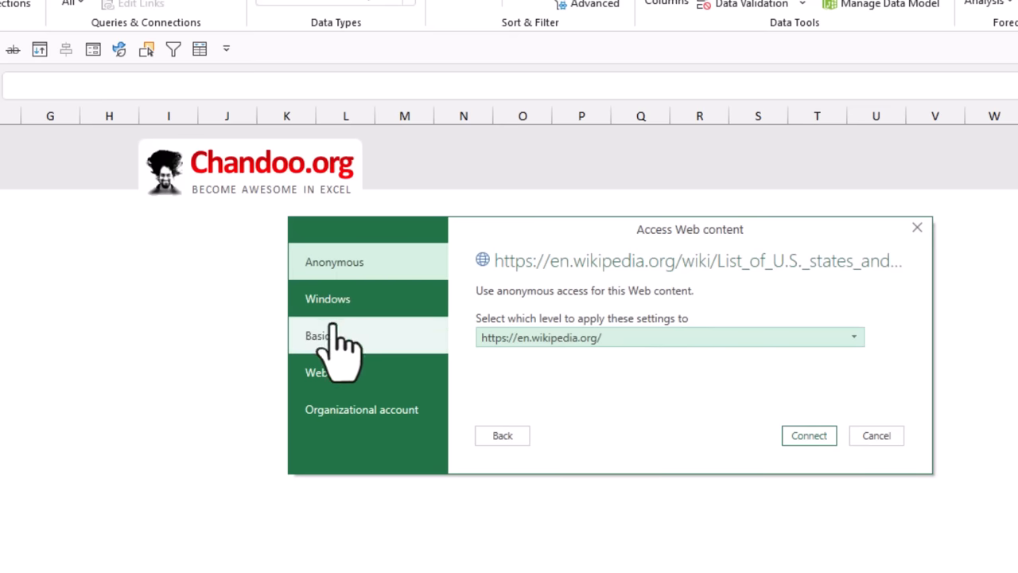
pyautogui.click(325, 372)
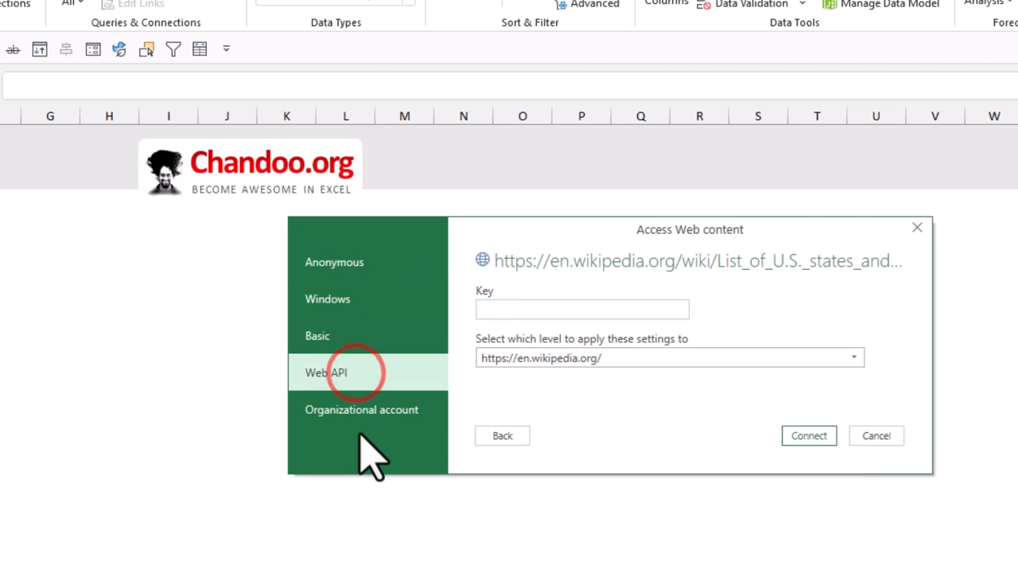
pyautogui.click(361, 409)
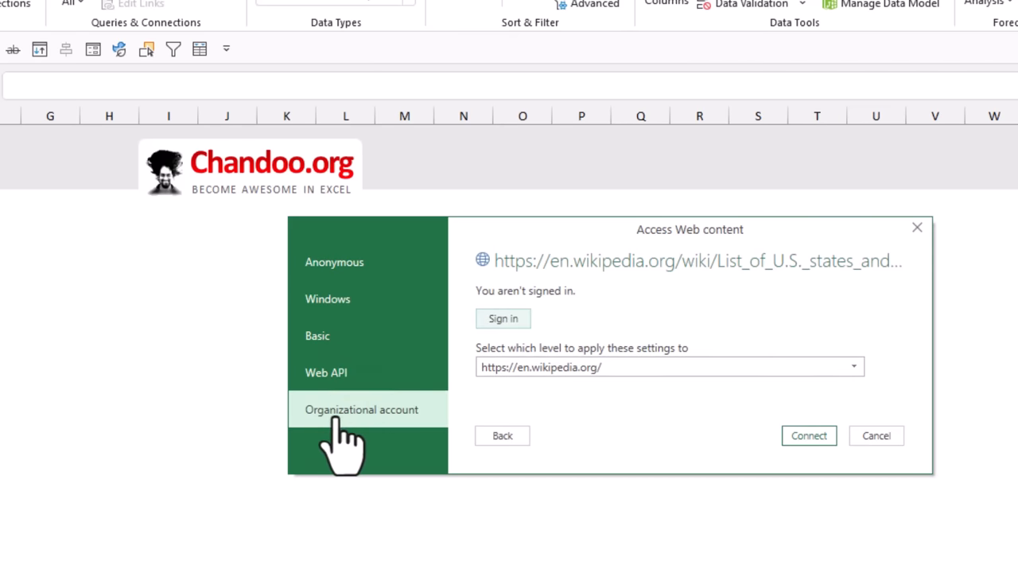
pyautogui.moveTo(366, 445)
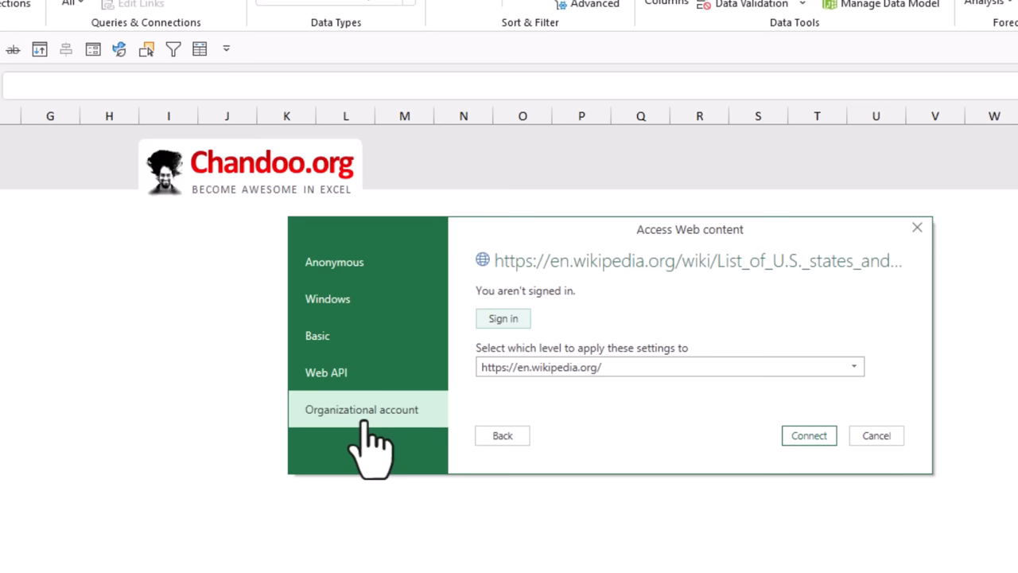
pyautogui.click(334, 260)
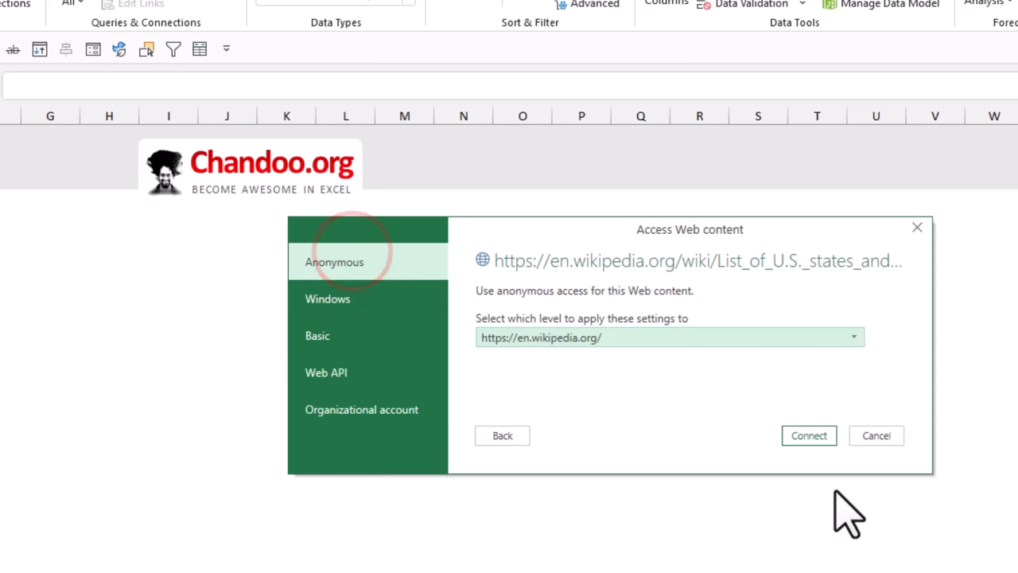
pyautogui.click(808, 436)
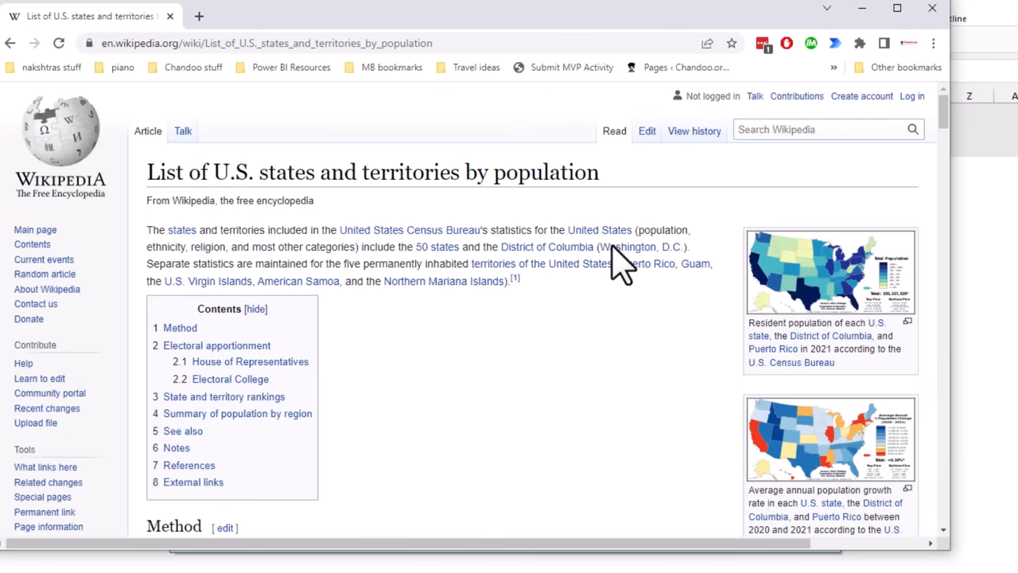
# Scroll through the State and territory rankings table on the Wikipedia page.
pyautogui.scroll(-3)
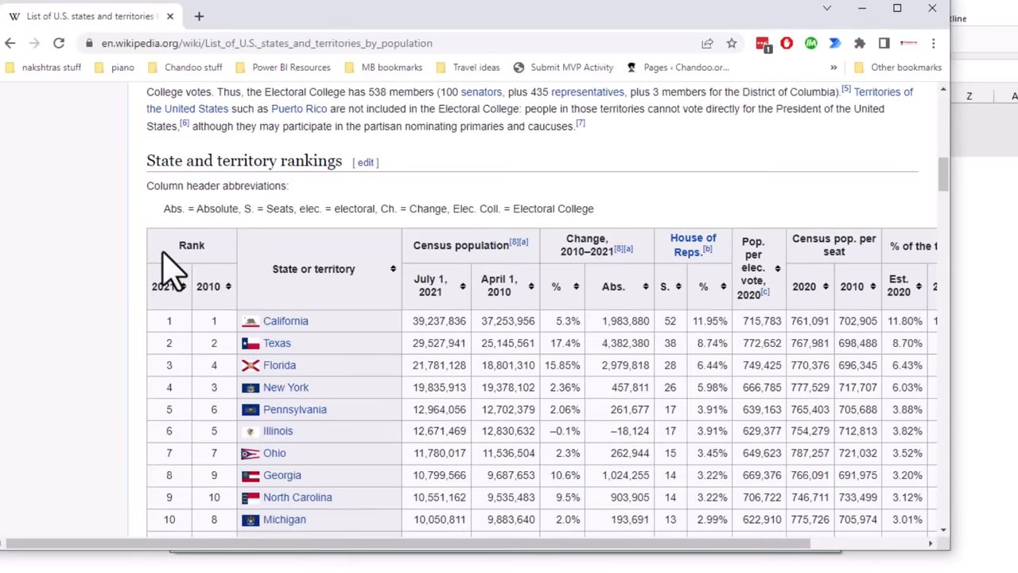
pyautogui.scroll(-3)
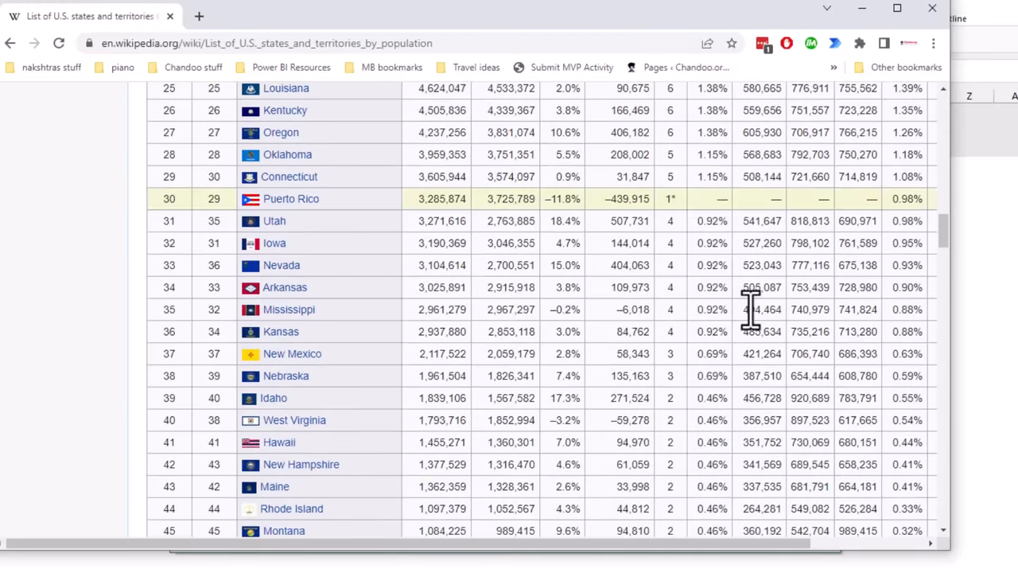
pyautogui.scroll(3)
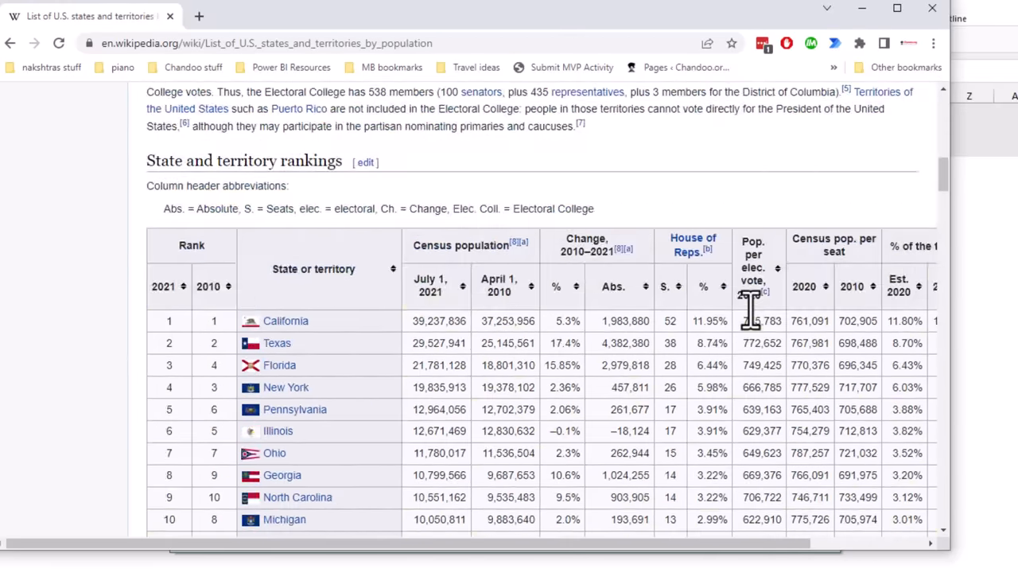
pyautogui.scroll(-3)
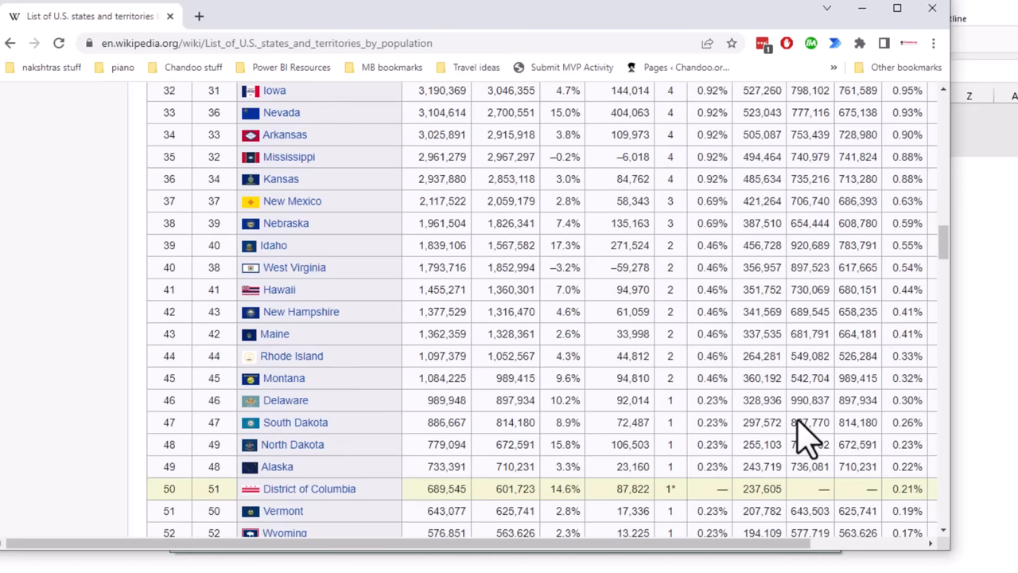
pyautogui.scroll(-3)
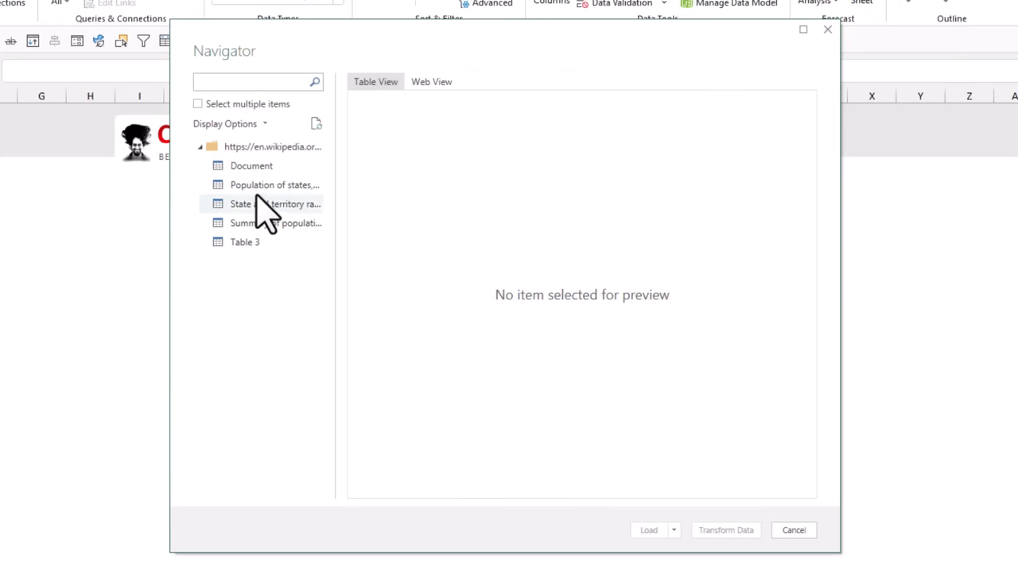
# Preview the Navigator tables, choose State and territory rankings, and send it to Transform Data.
pyautogui.click(273, 184)
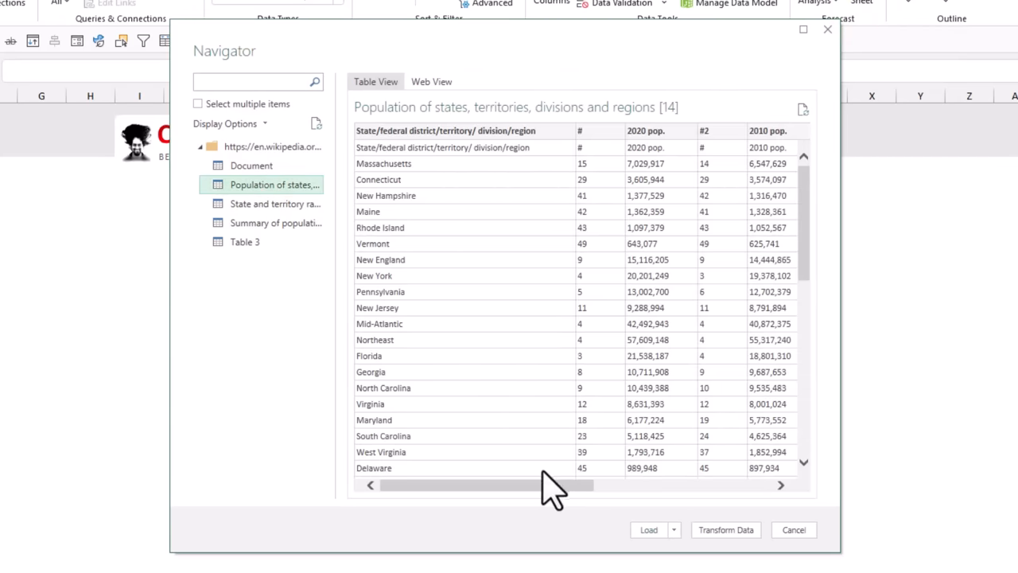
pyautogui.moveTo(553, 484); pyautogui.dragTo(620, 483)
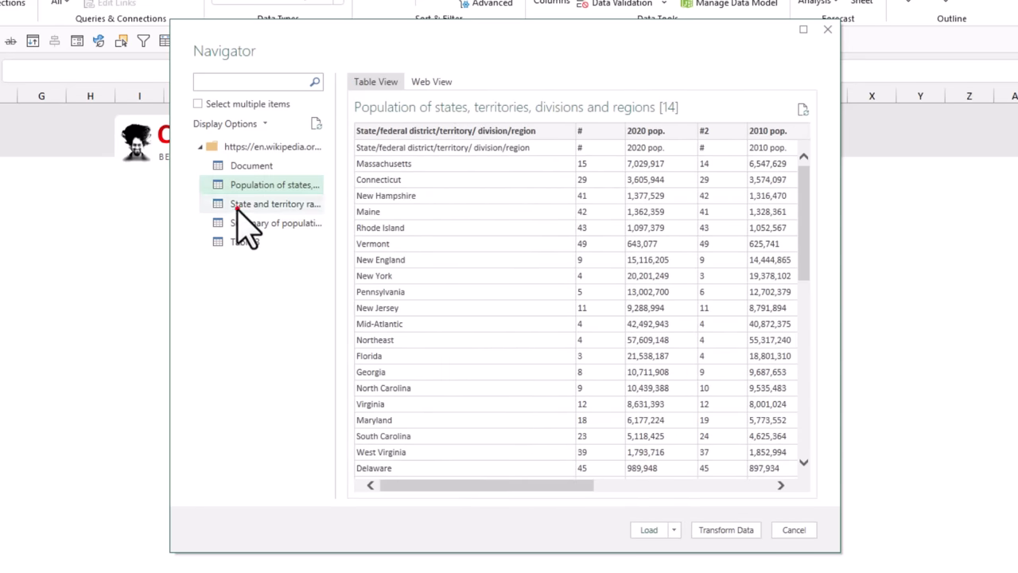
pyautogui.click(275, 204)
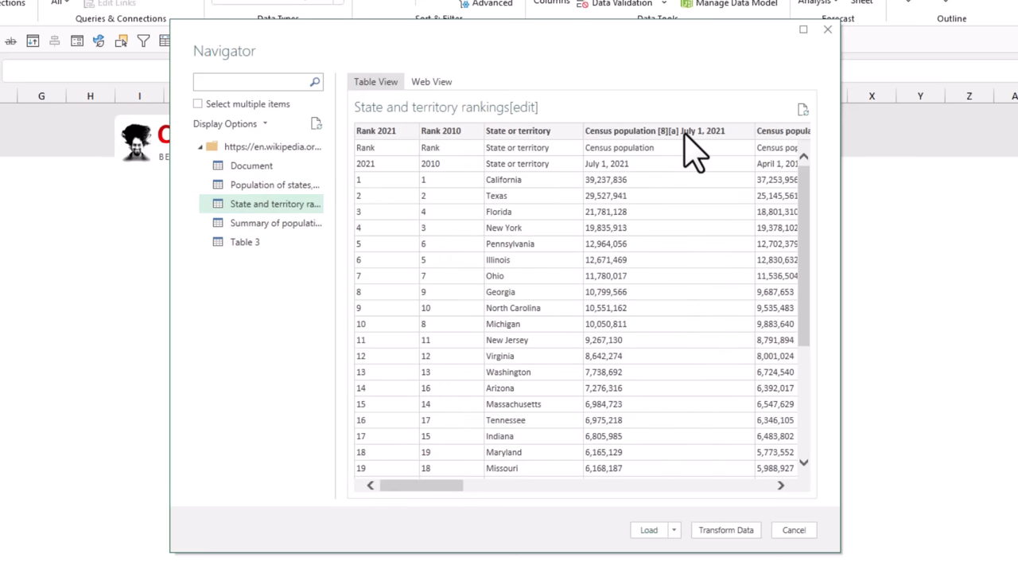
pyautogui.moveTo(707, 151)
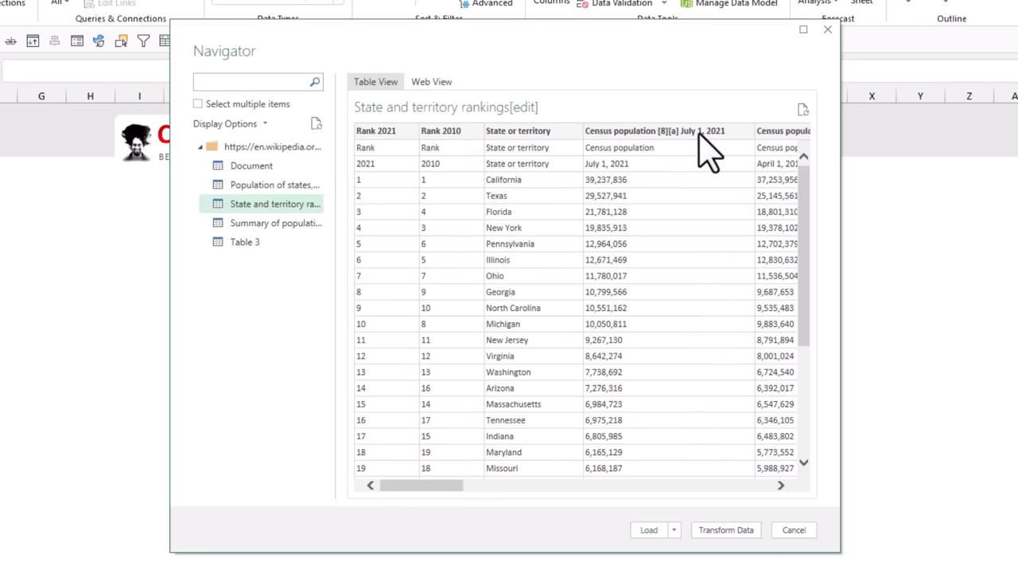
pyautogui.moveTo(385, 159)
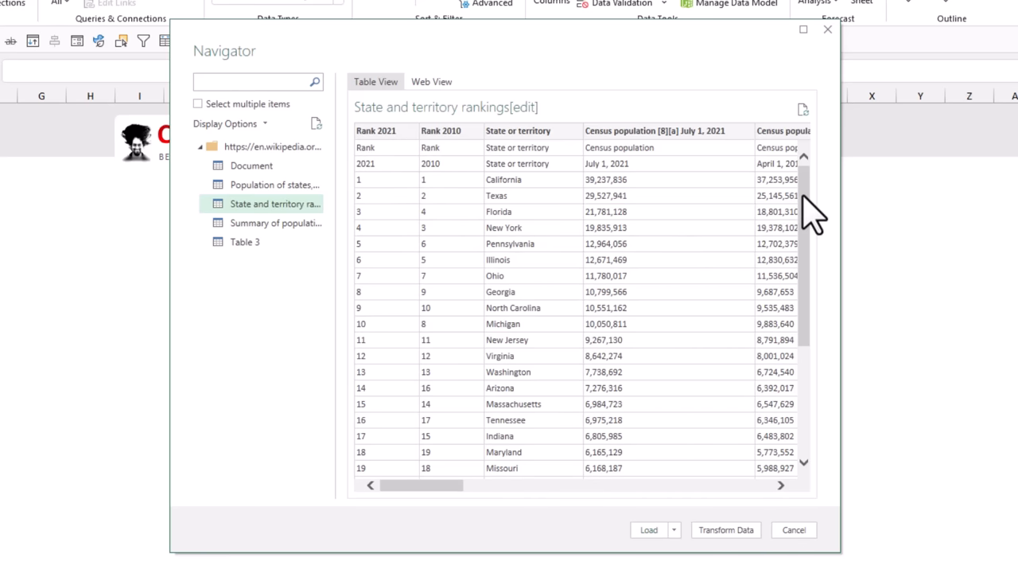
pyautogui.scroll(-3)
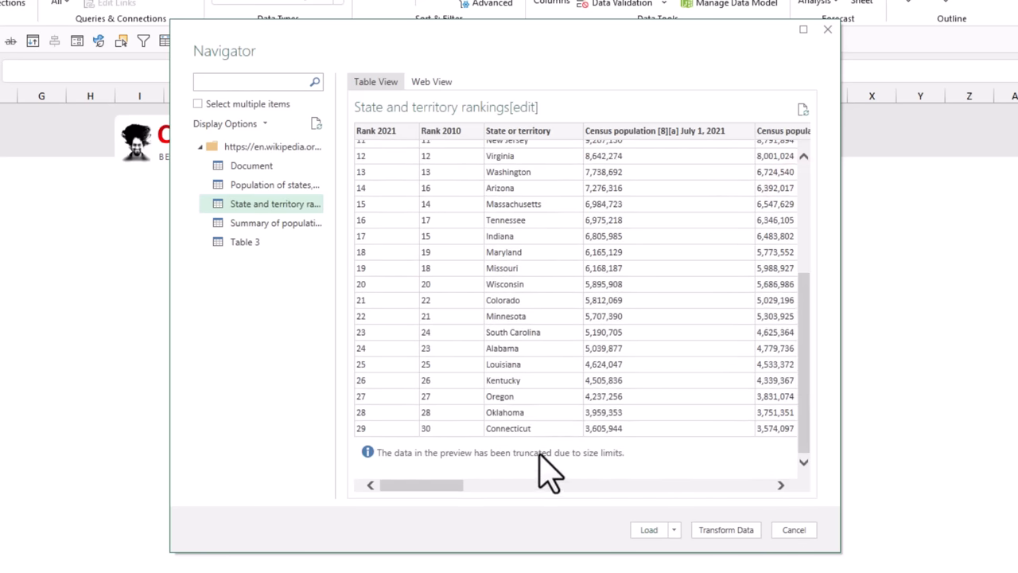
pyautogui.moveTo(724, 522)
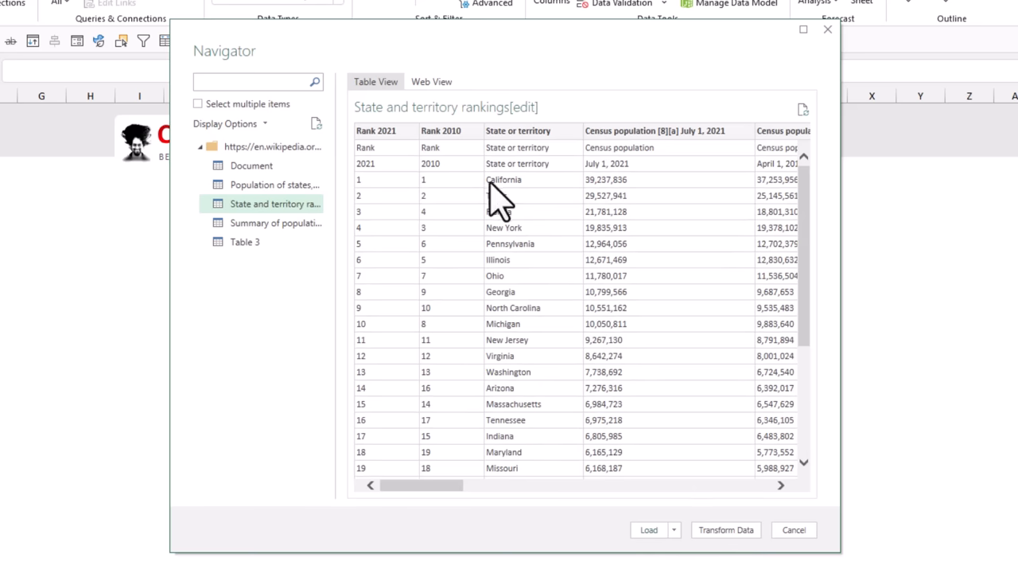
pyautogui.moveTo(726, 528)
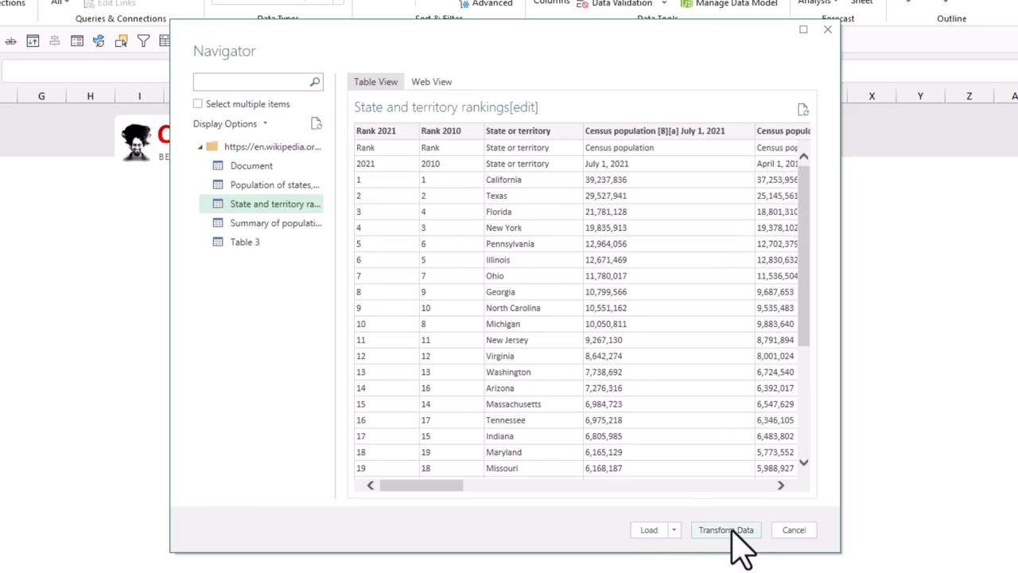
pyautogui.click(725, 528)
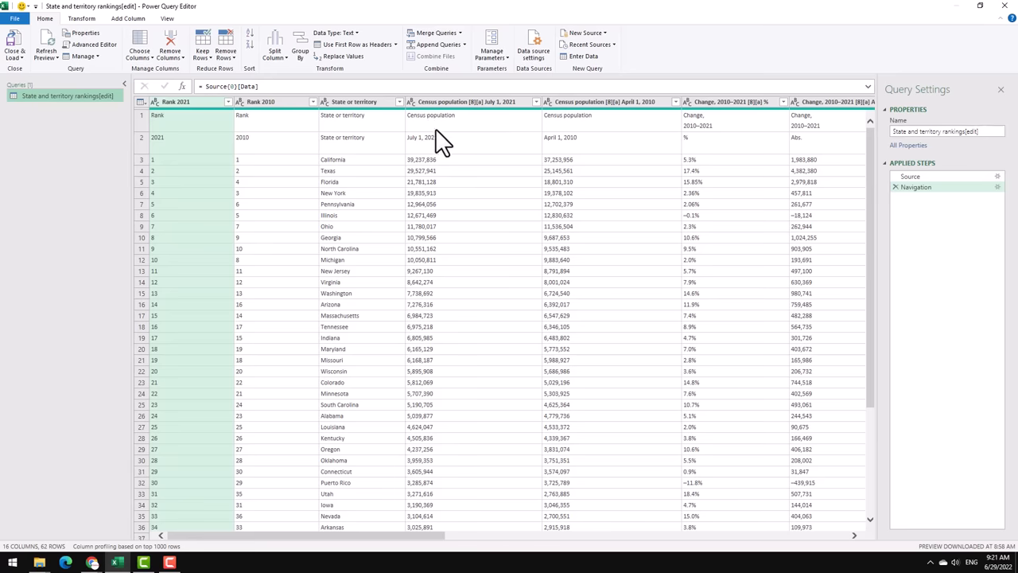
pyautogui.moveTo(674, 135)
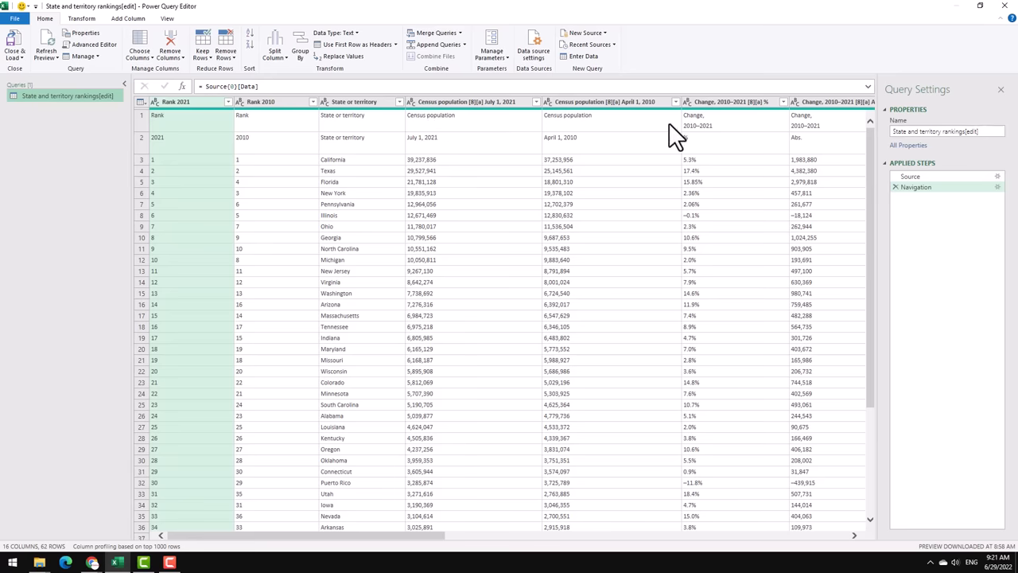
pyautogui.moveTo(509, 175)
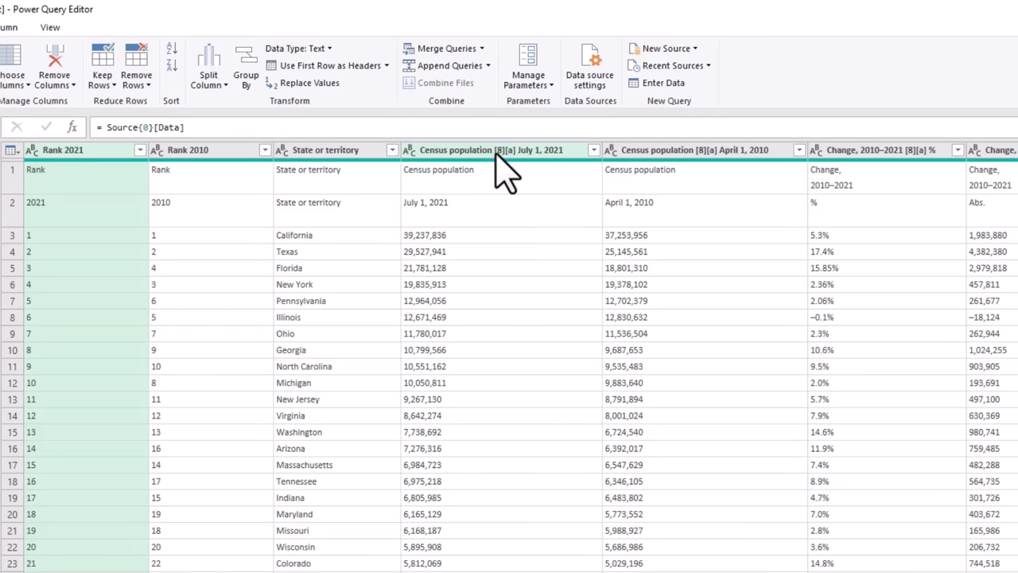
pyautogui.moveTo(575, 172)
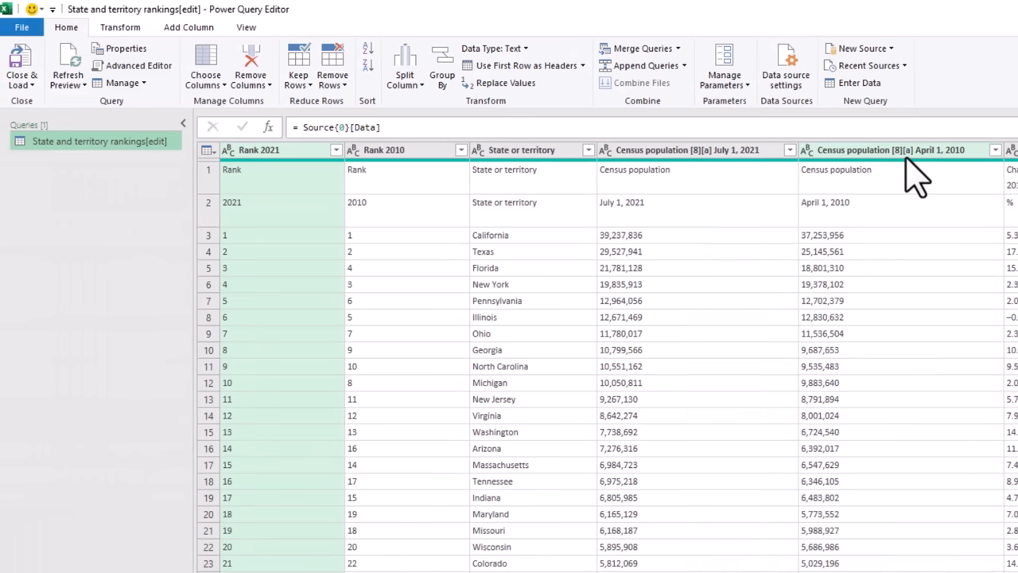
pyautogui.moveTo(697, 172)
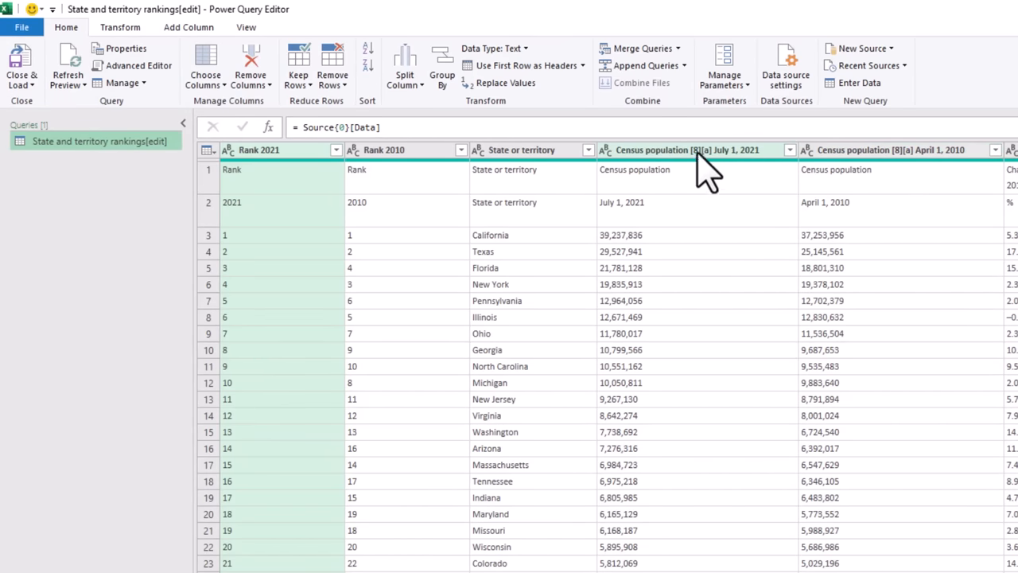
pyautogui.moveTo(588, 130)
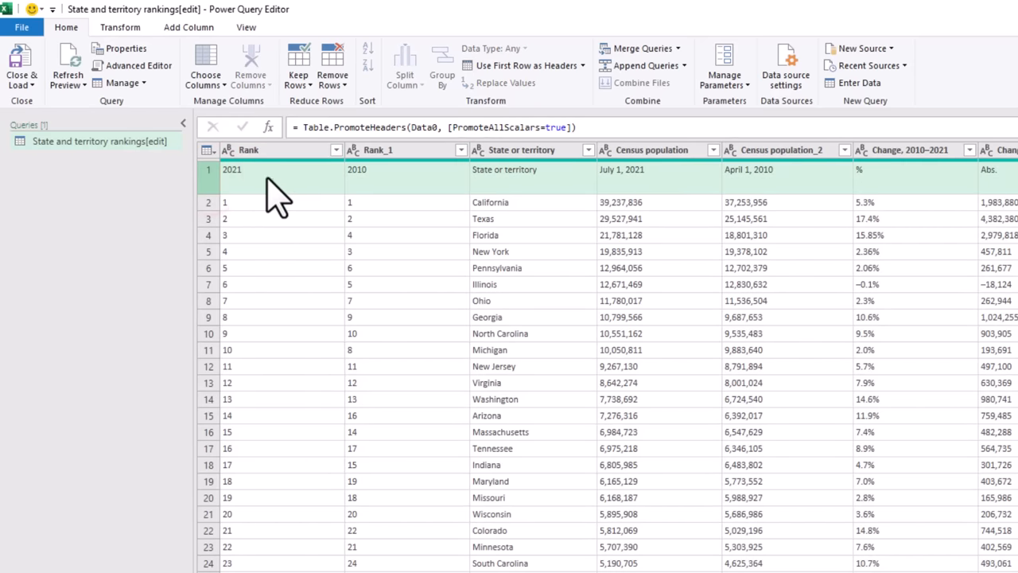
pyautogui.moveTo(239, 190)
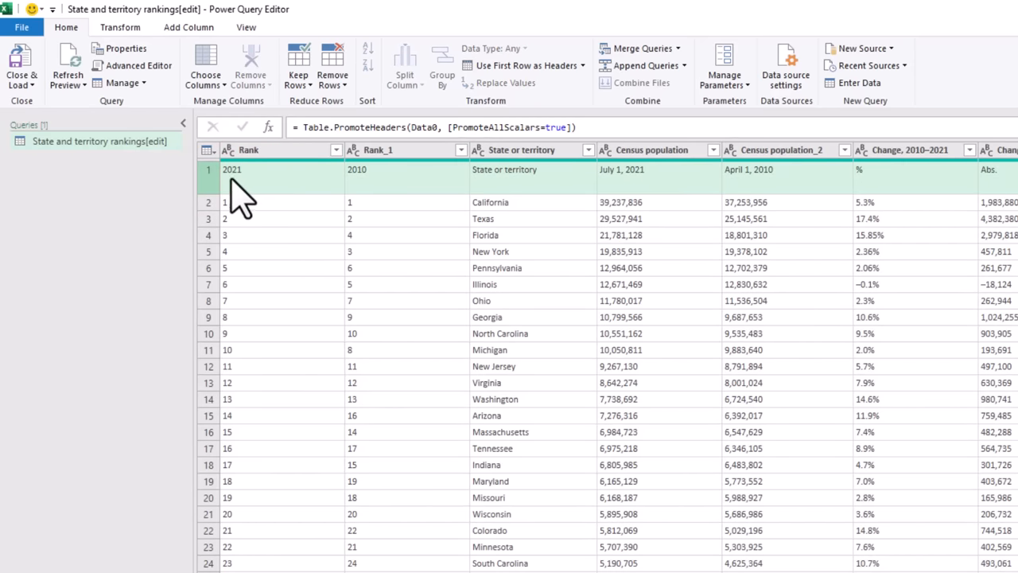
pyautogui.moveTo(156, 231)
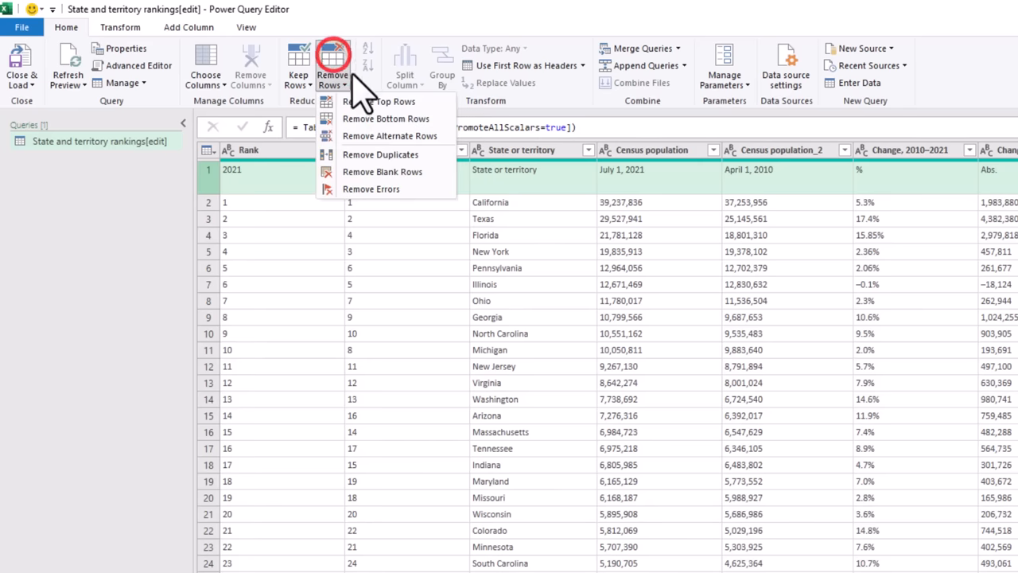
# Remove the top row so the data starts directly with the states.
pyautogui.click(378, 102)
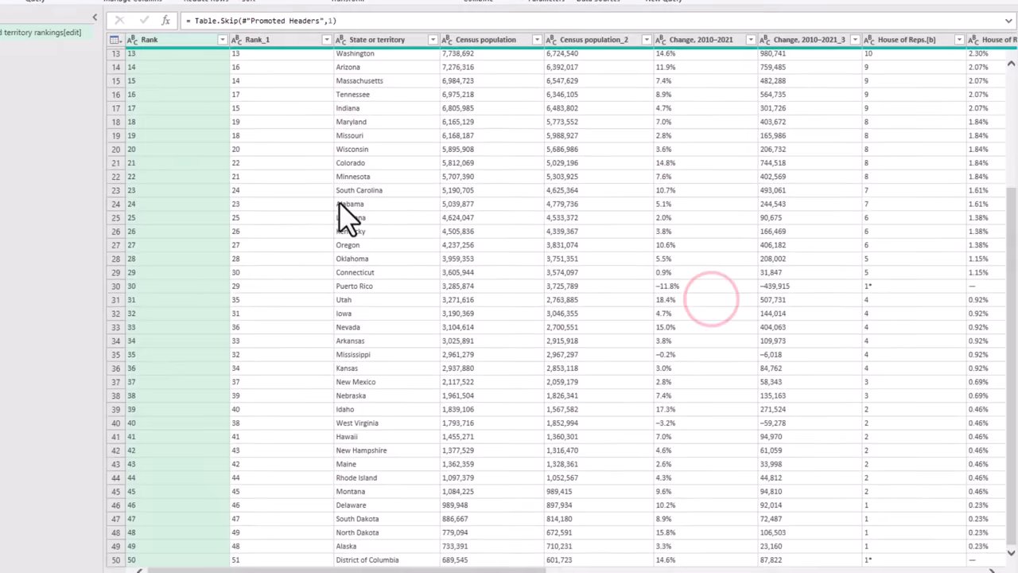
pyautogui.scroll(-3)
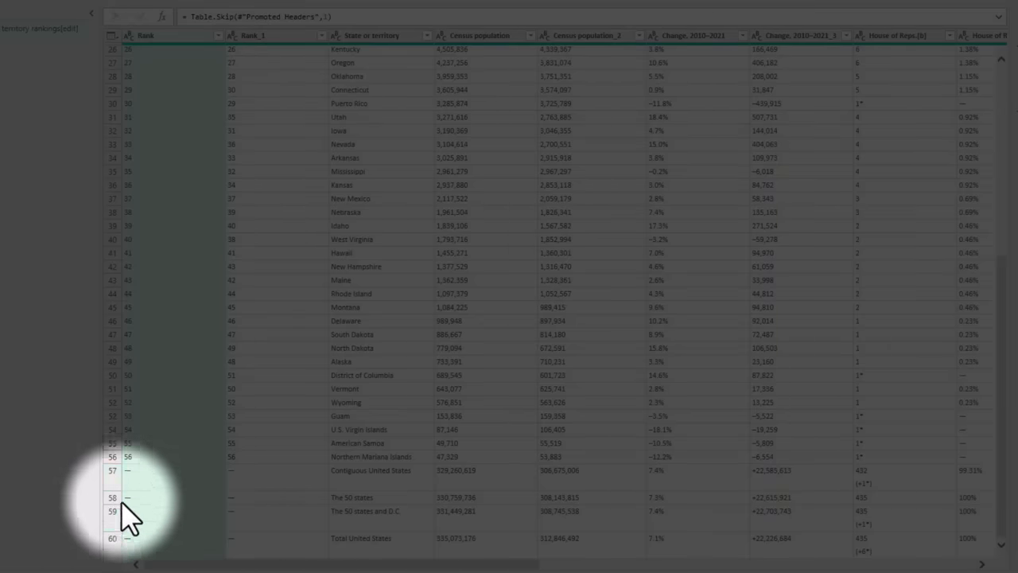
pyautogui.moveTo(242, 433)
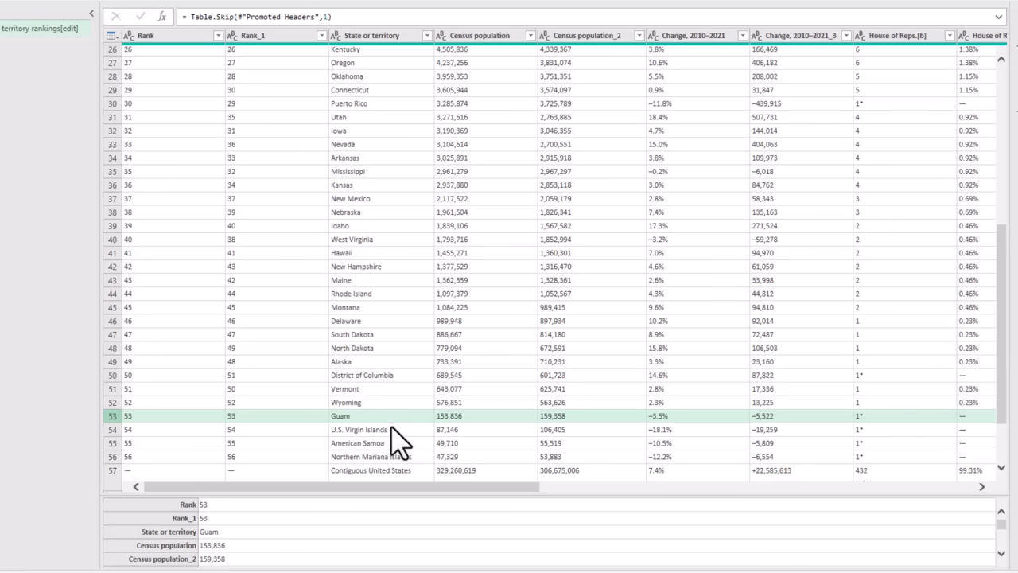
pyautogui.scroll(-3)
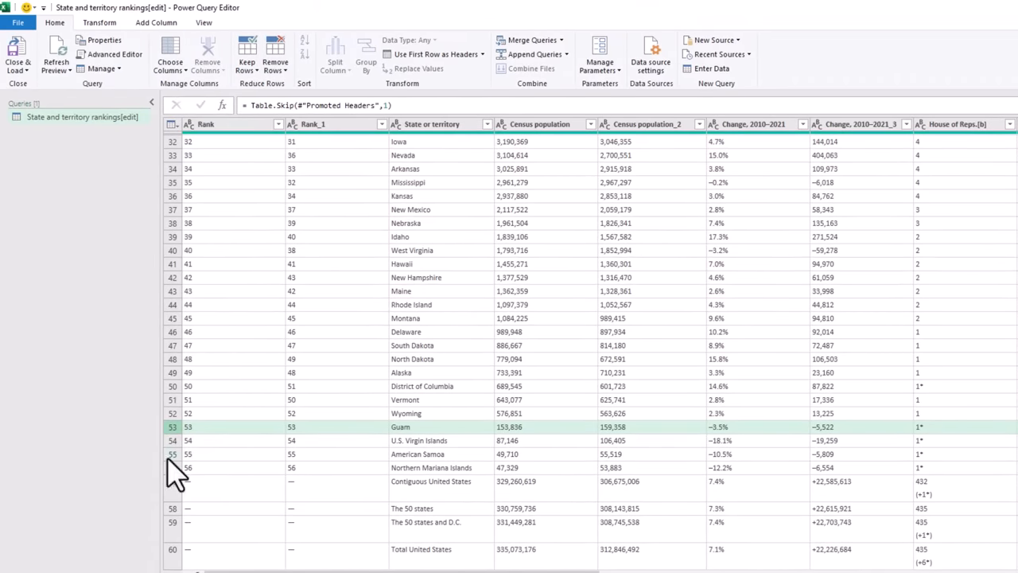
pyautogui.moveTo(191, 485)
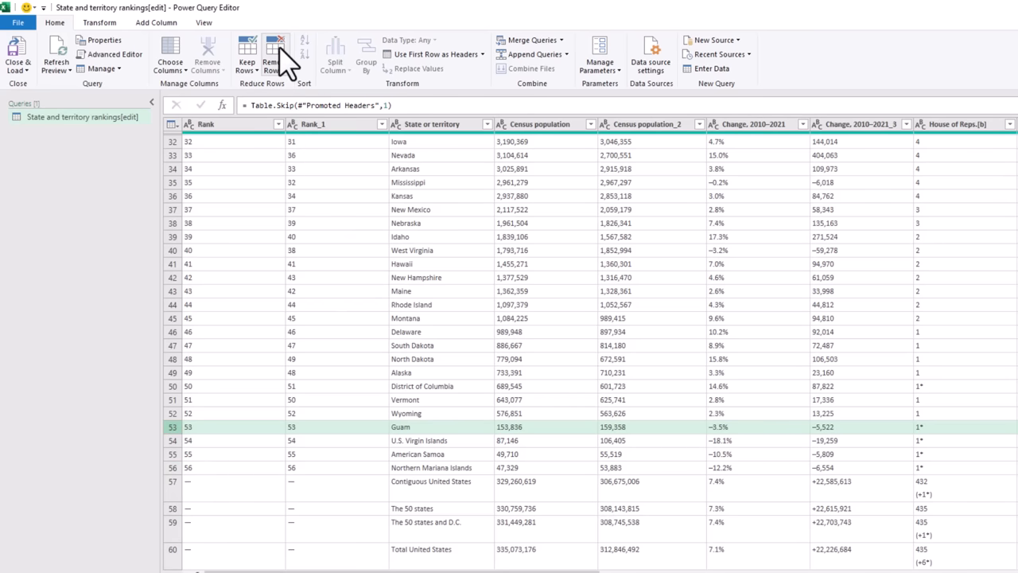
# Remove the bottom 8 rows so the table ends at Wyoming.
pyautogui.click(274, 55)
pyautogui.write('8')
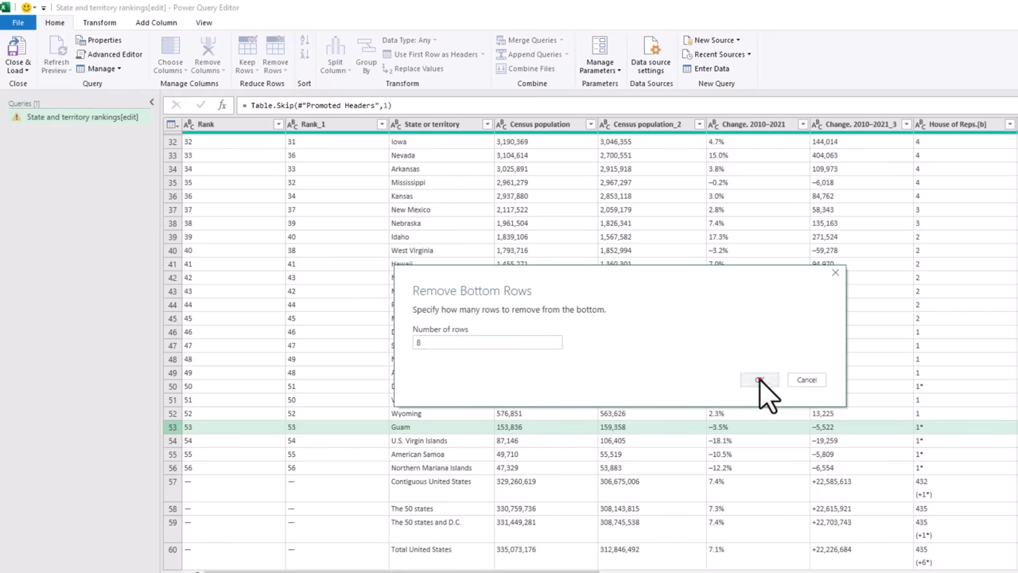
pyautogui.click(757, 378)
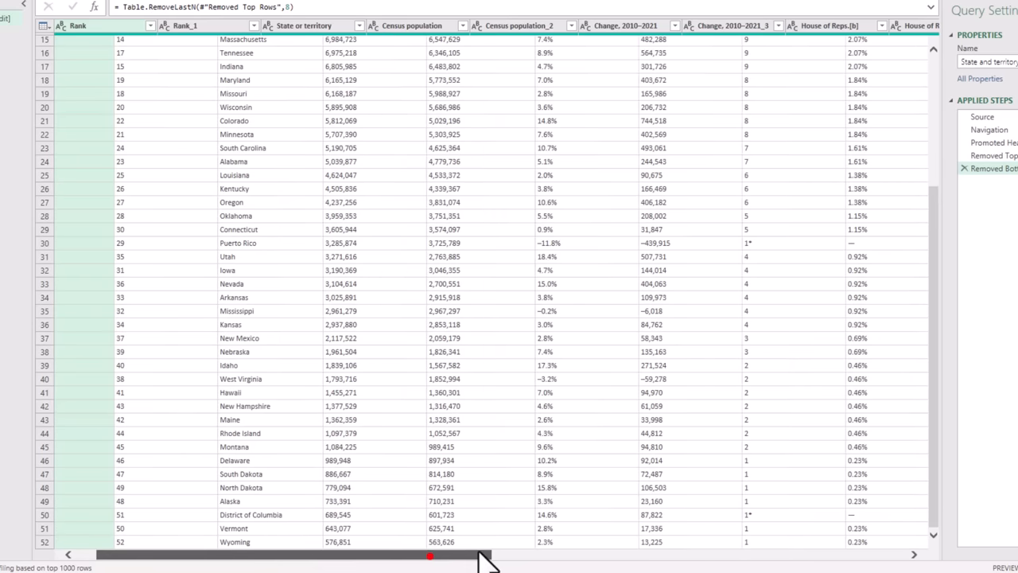
pyautogui.hscroll(3)
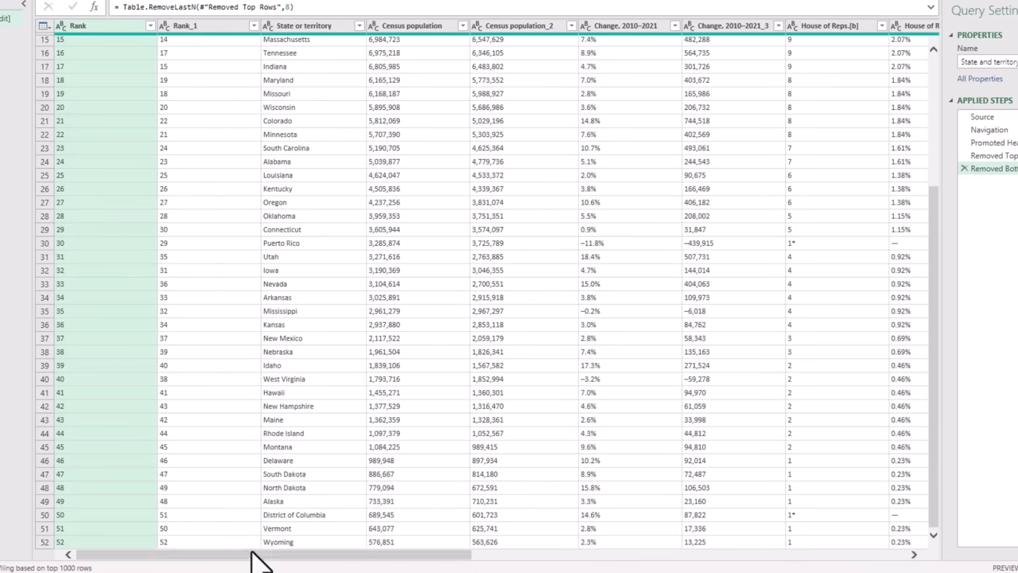
pyautogui.click(321, 25)
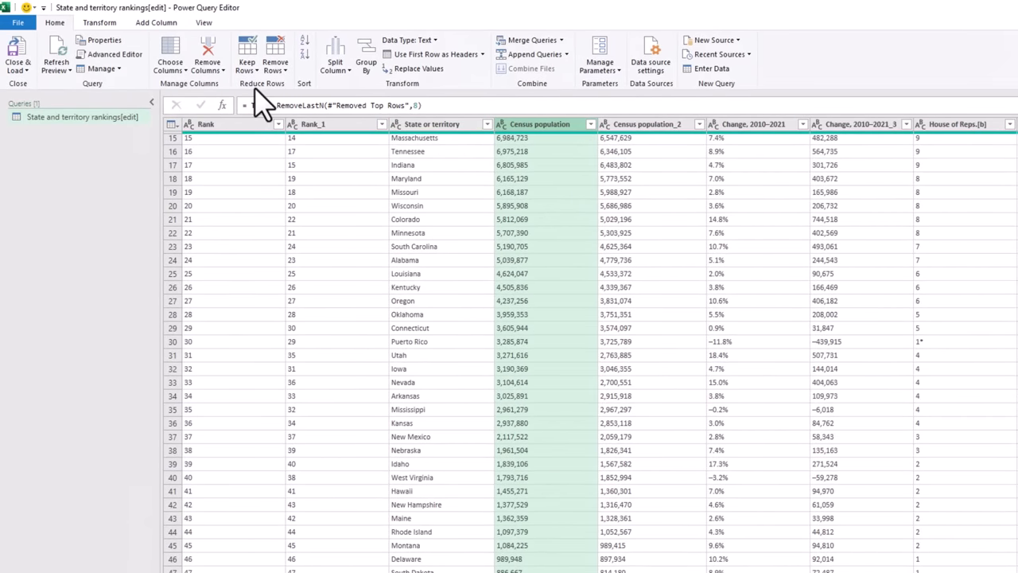
# Keep only the State or territory and Census population columns via Choose Columns.
pyautogui.click(169, 54)
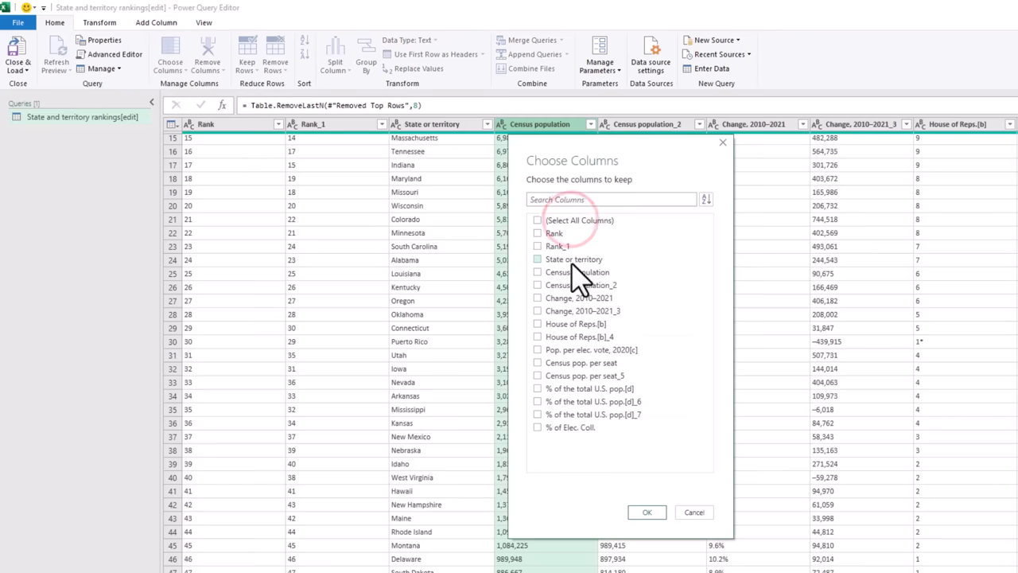
pyautogui.click(538, 272)
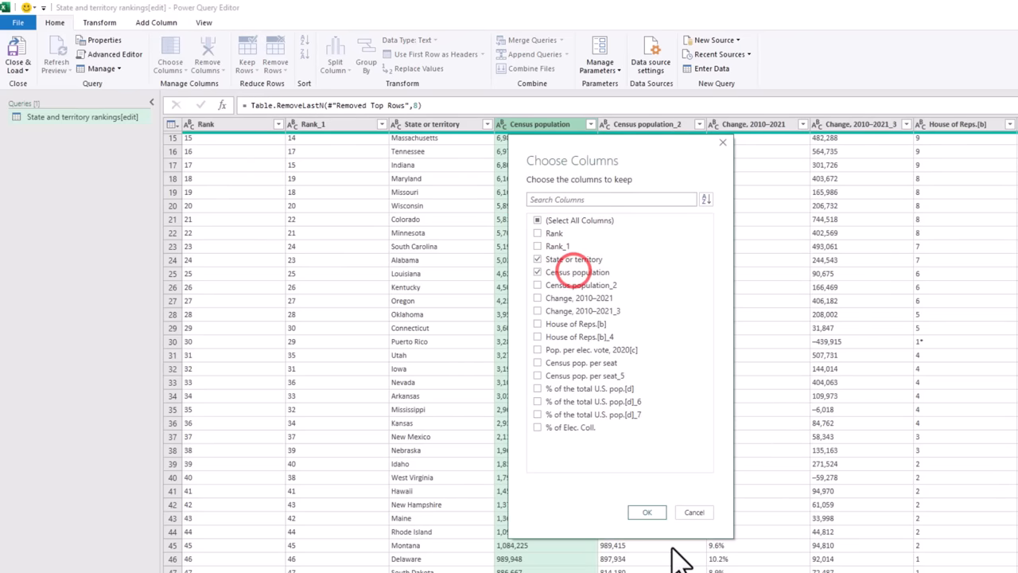
pyautogui.click(646, 512)
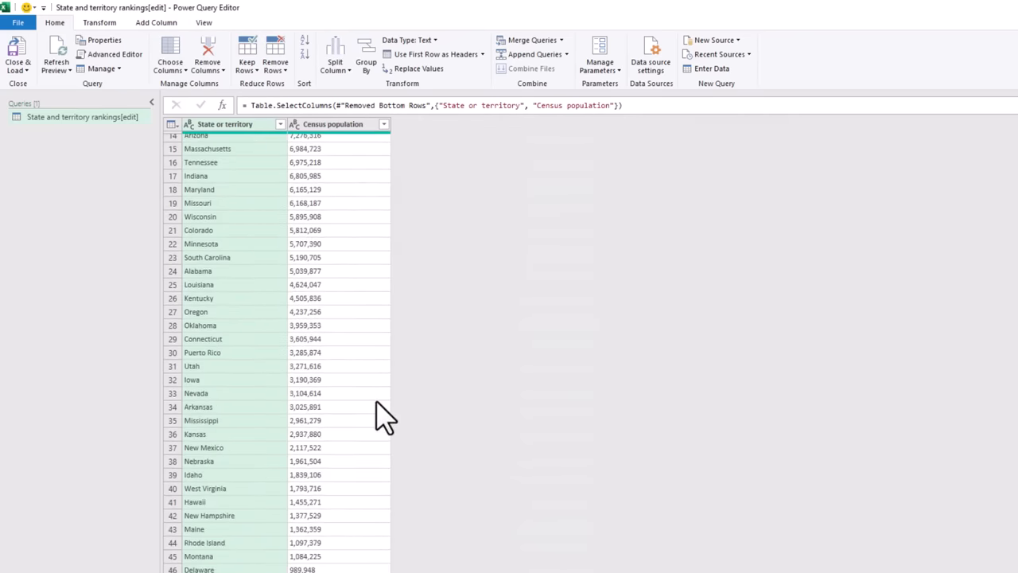
pyautogui.scroll(3)
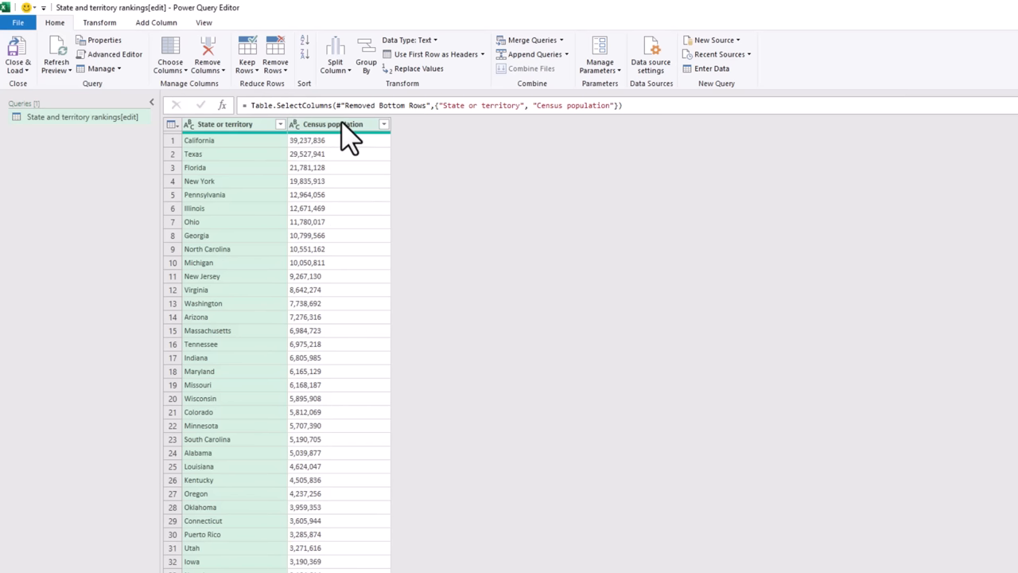
# Change the Census population column type to Whole Number.
pyautogui.rightClick(332, 124)
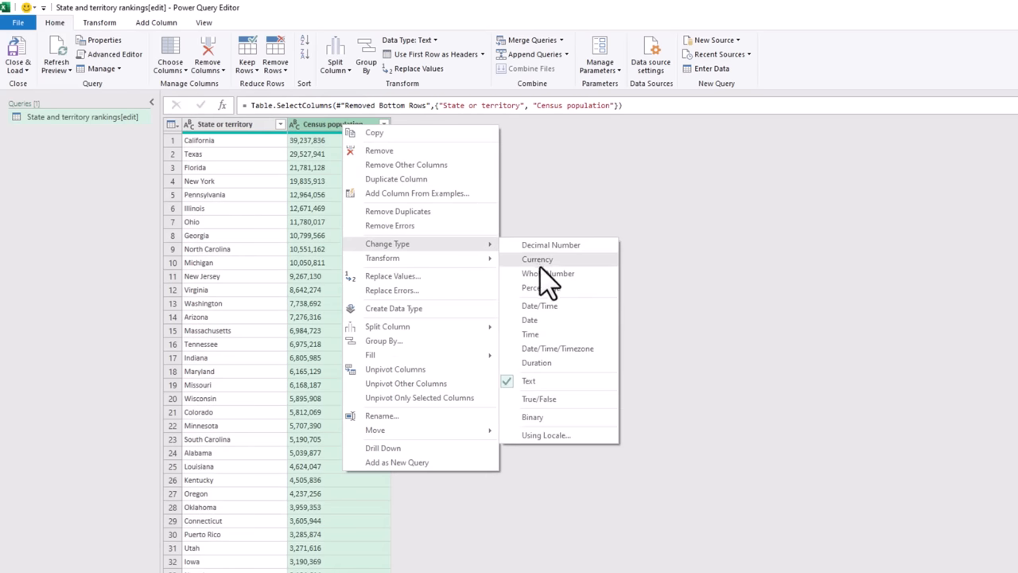
pyautogui.click(547, 274)
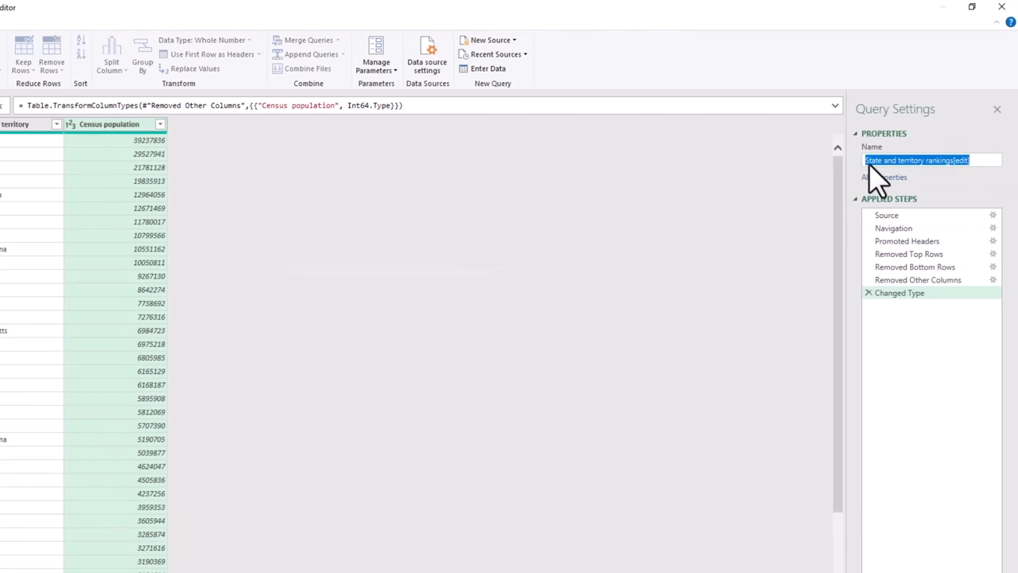
pyautogui.moveTo(986, 178)
pyautogui.write('pop')
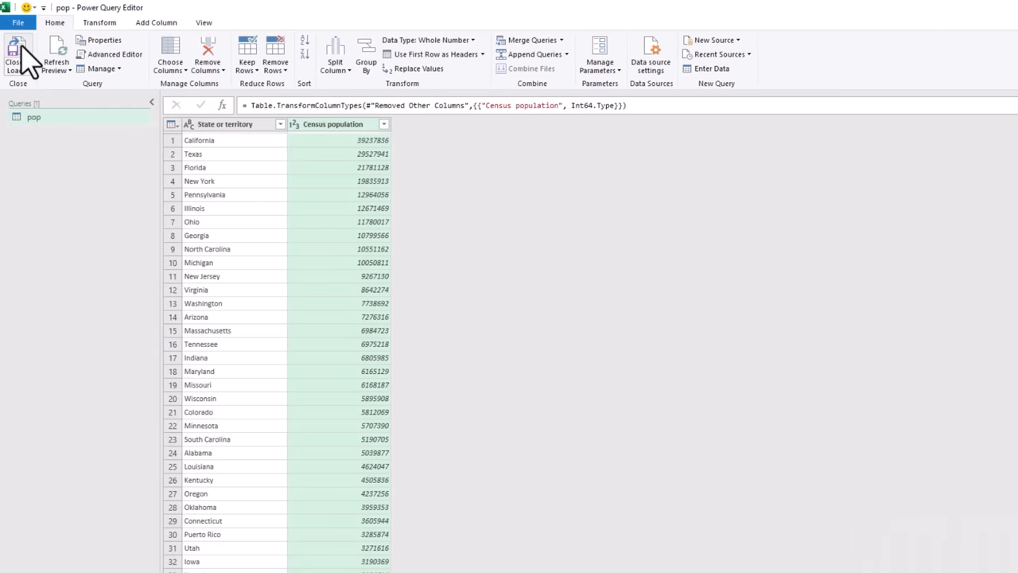
# Close & Load the pop query into the worksheet beside the Boxes Sold data.
pyautogui.click(17, 54)
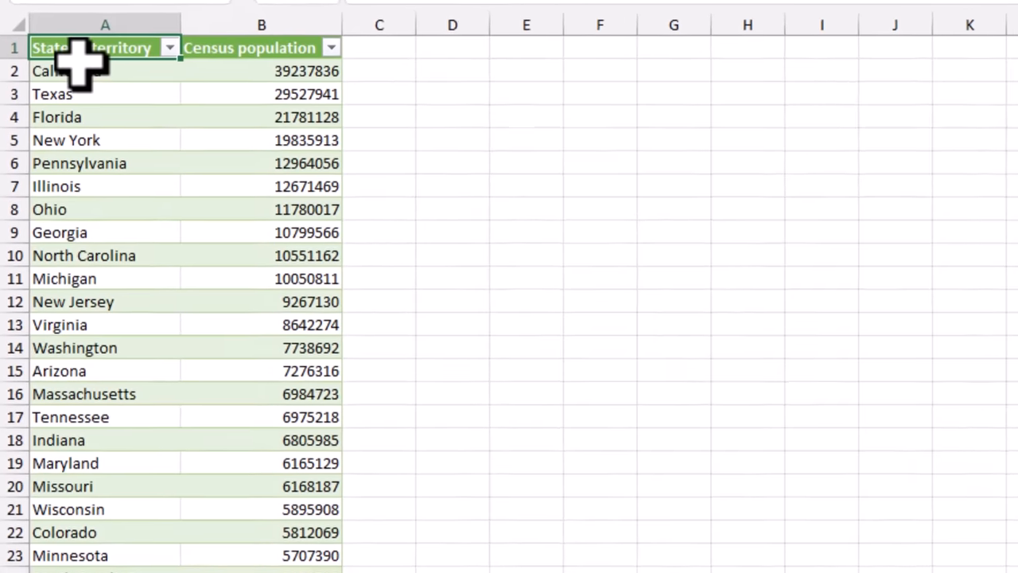
pyautogui.scroll(-3)
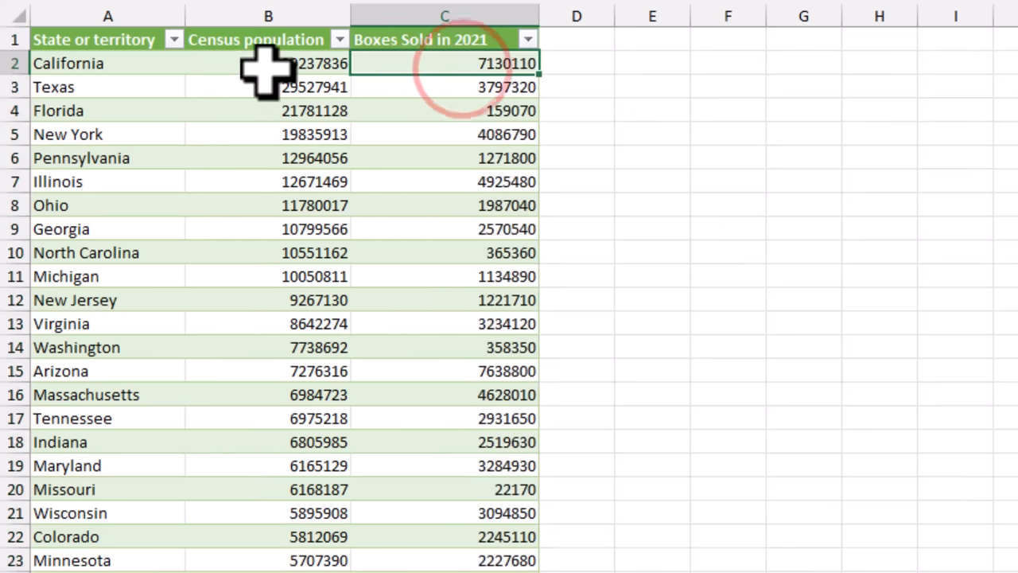
pyautogui.scroll(-3)
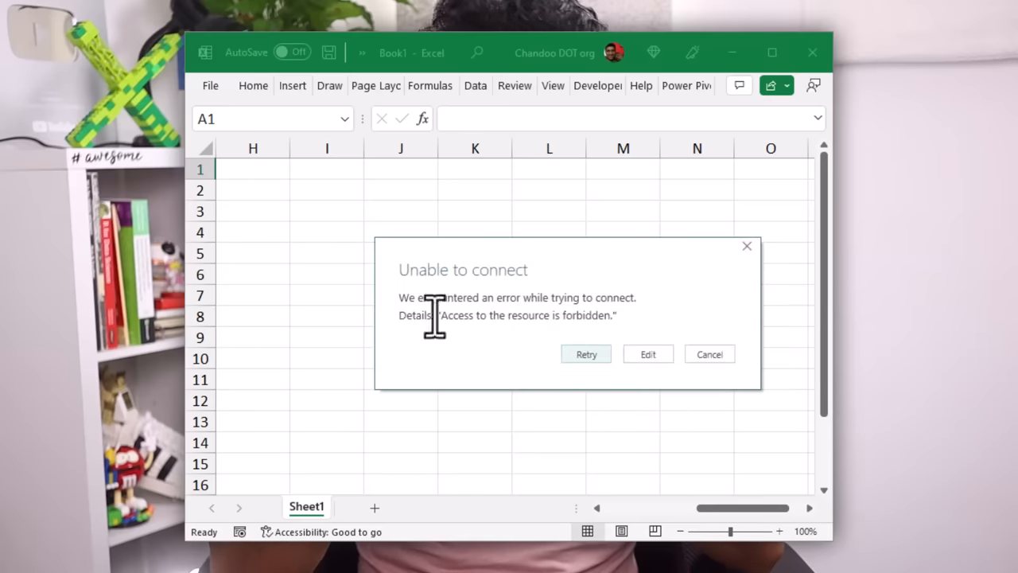
# Select the access-forbidden error details in the Unable to connect message.
pyautogui.tripleClick(505, 315)
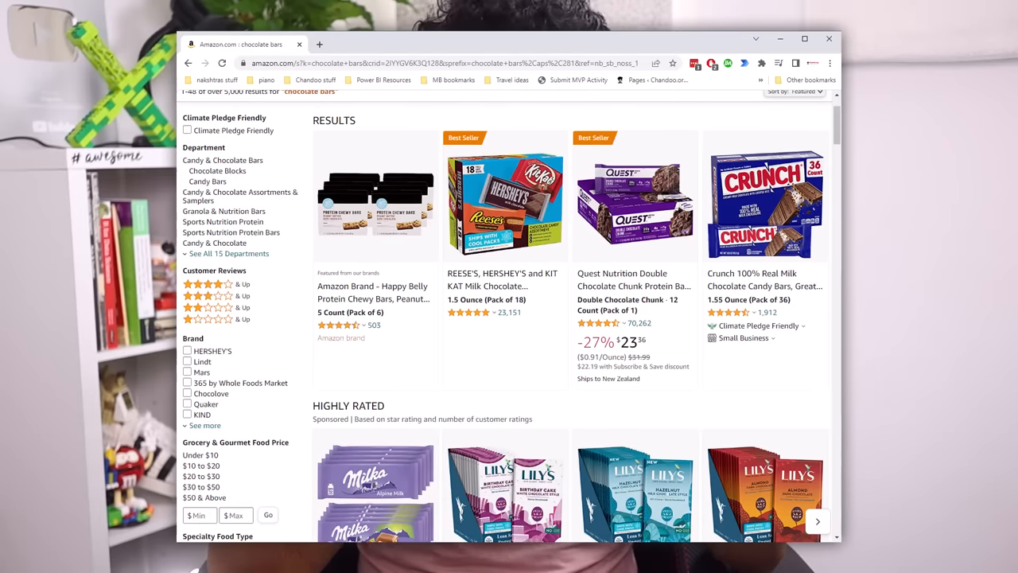
# Review the Google search results for chocolate bars down the page.
pyautogui.click(188, 63)
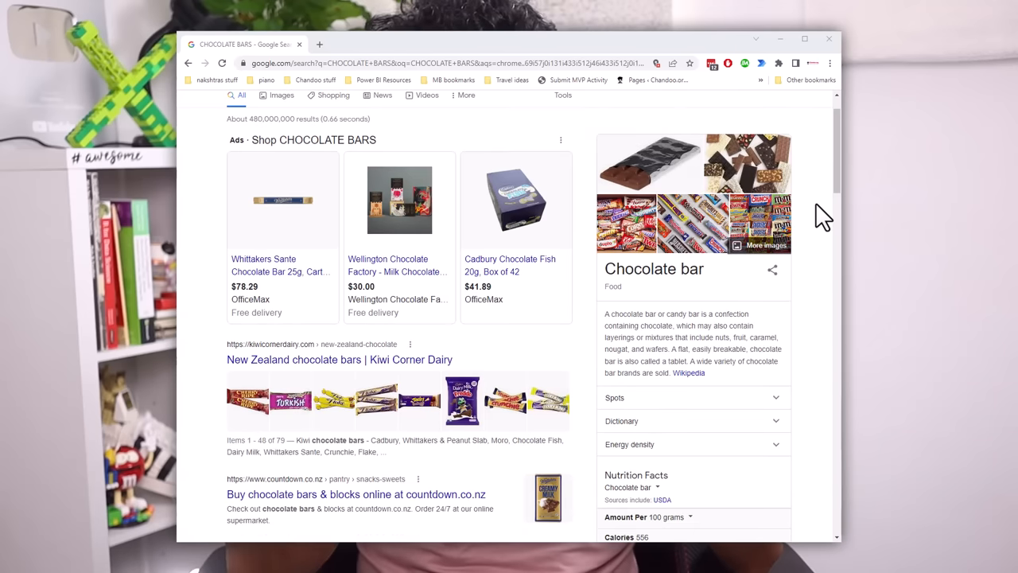
pyautogui.scroll(-3)
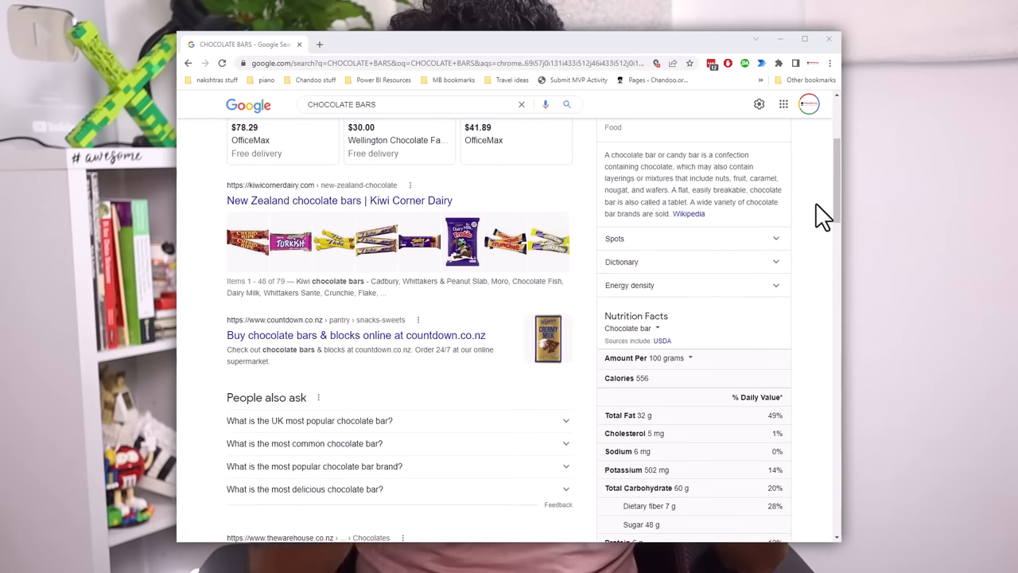
pyautogui.scroll(-3)
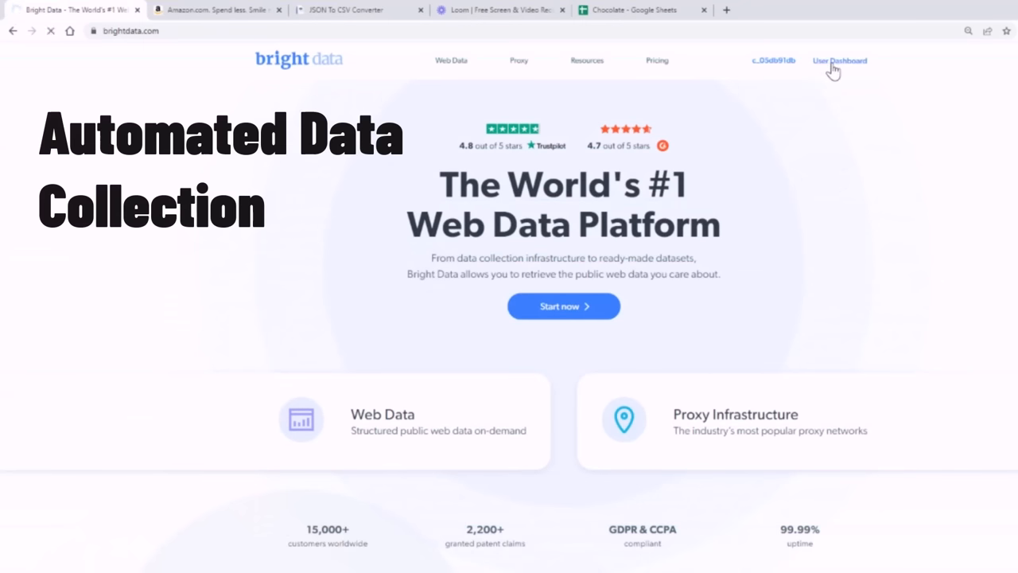
# Start an Amazon search-products collection for chocolate bars over 10 pages via the Data Collector.
pyautogui.click(840, 61)
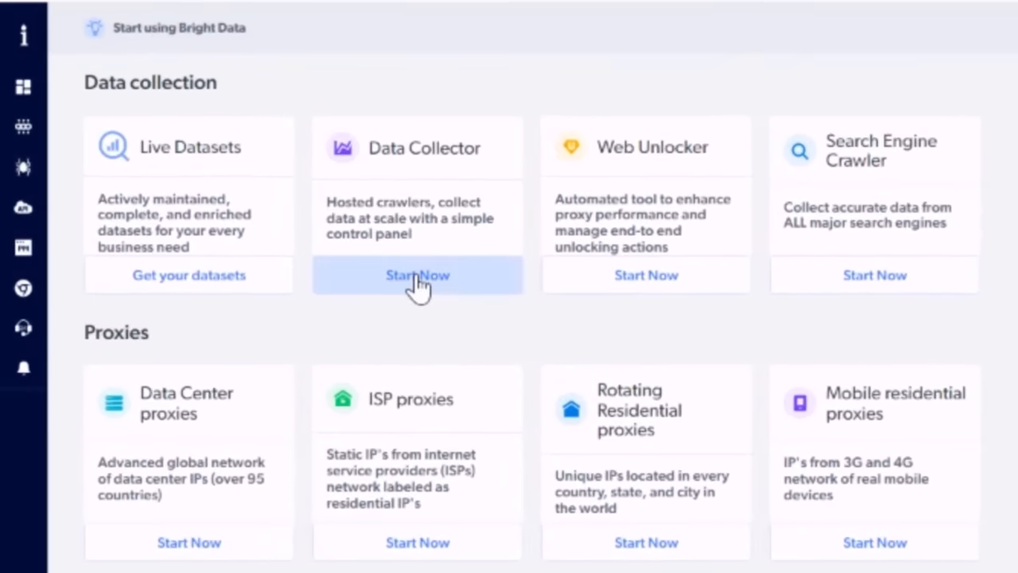
pyautogui.click(210, 9)
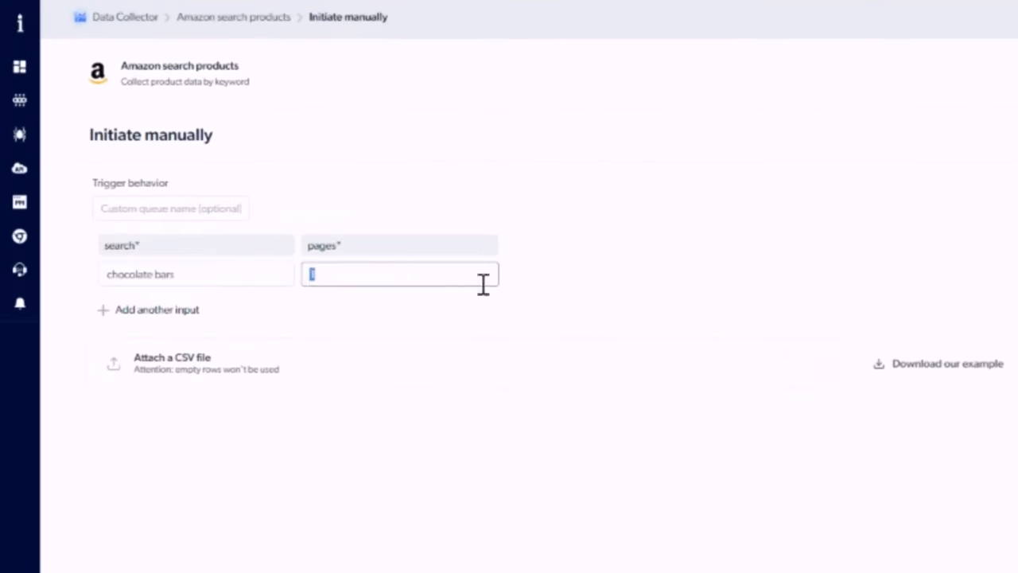
pyautogui.write('10')
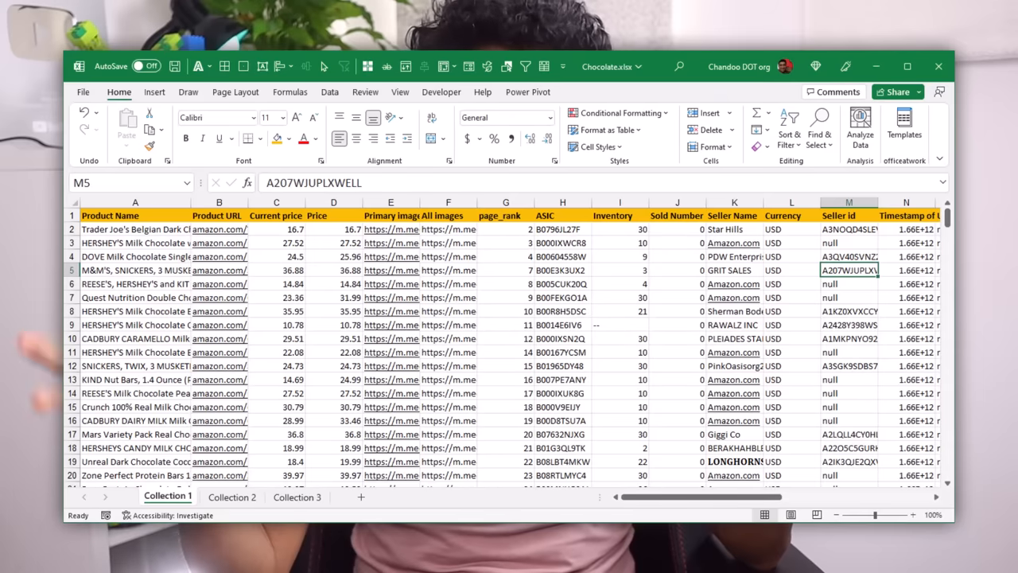
# Switch to the Collection 2 sheet of scraped Amazon chocolate products.
pyautogui.click(232, 496)
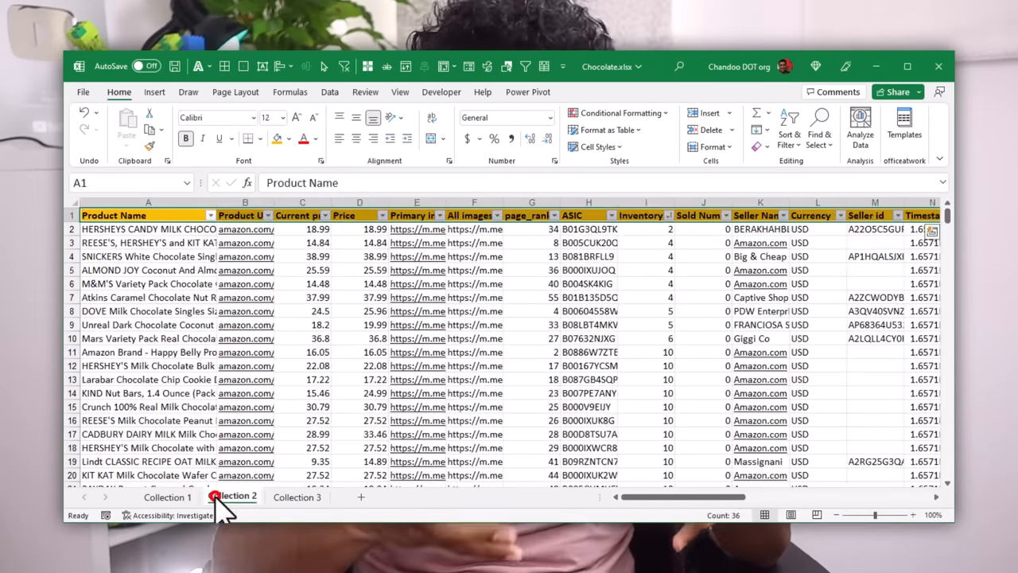